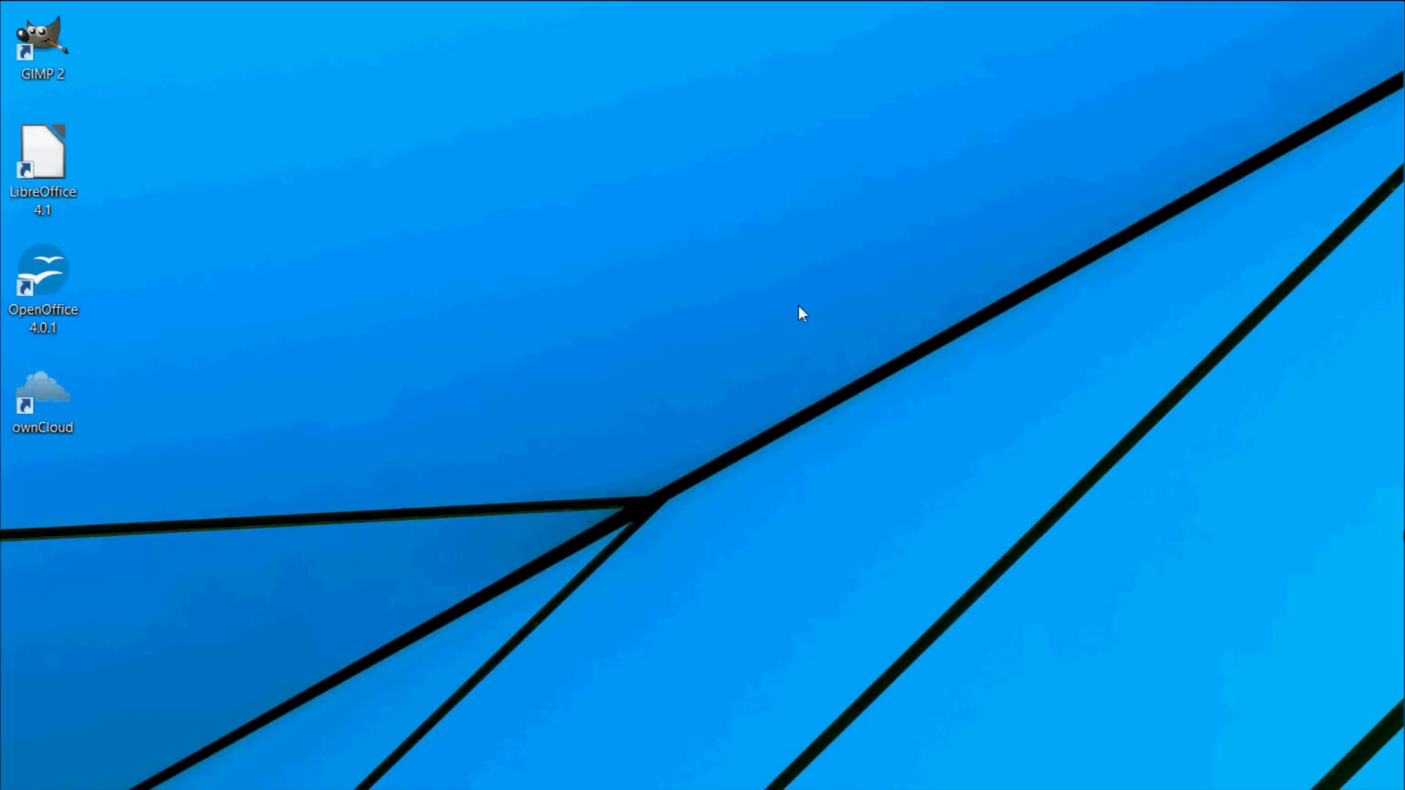
mouse_move(489, 389)
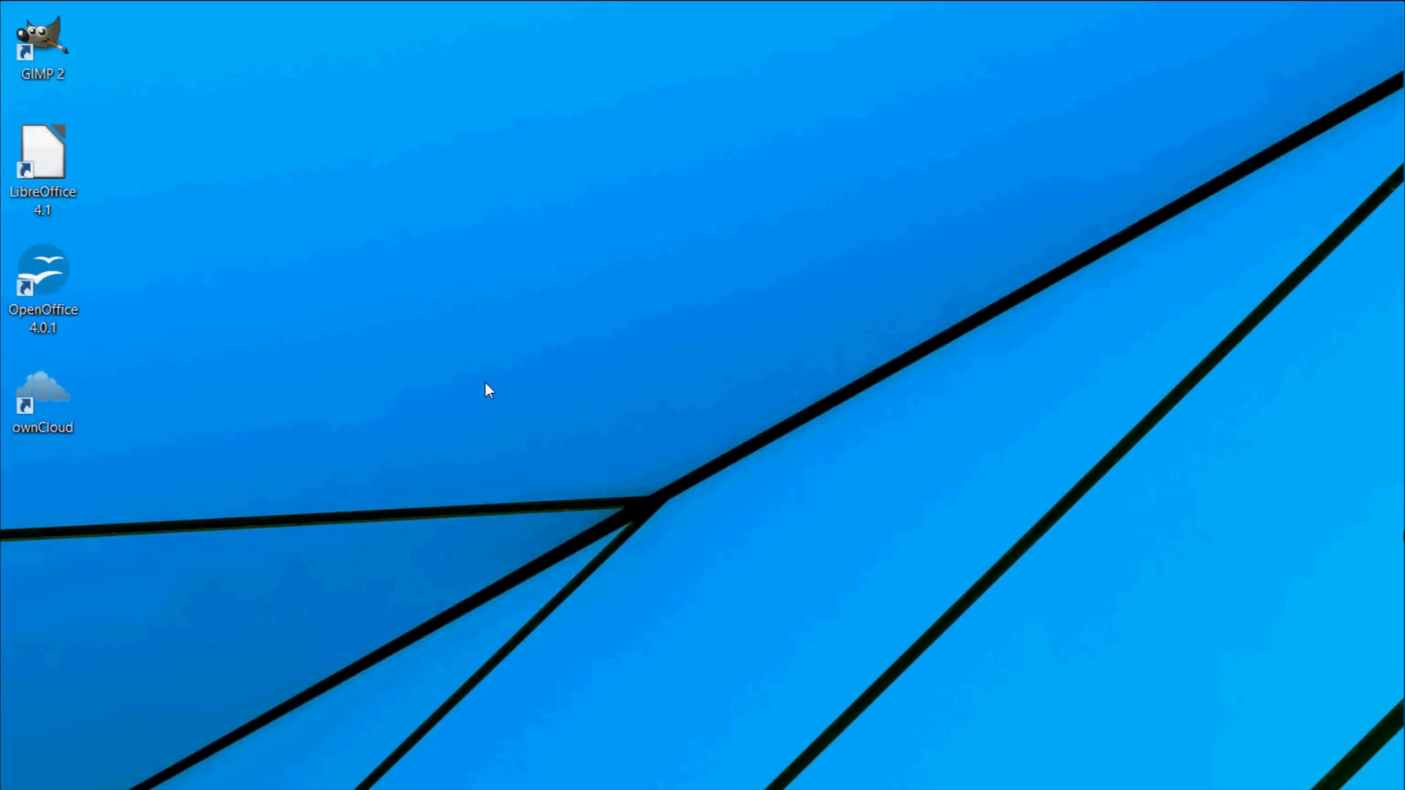
mouse_move(139, 774)
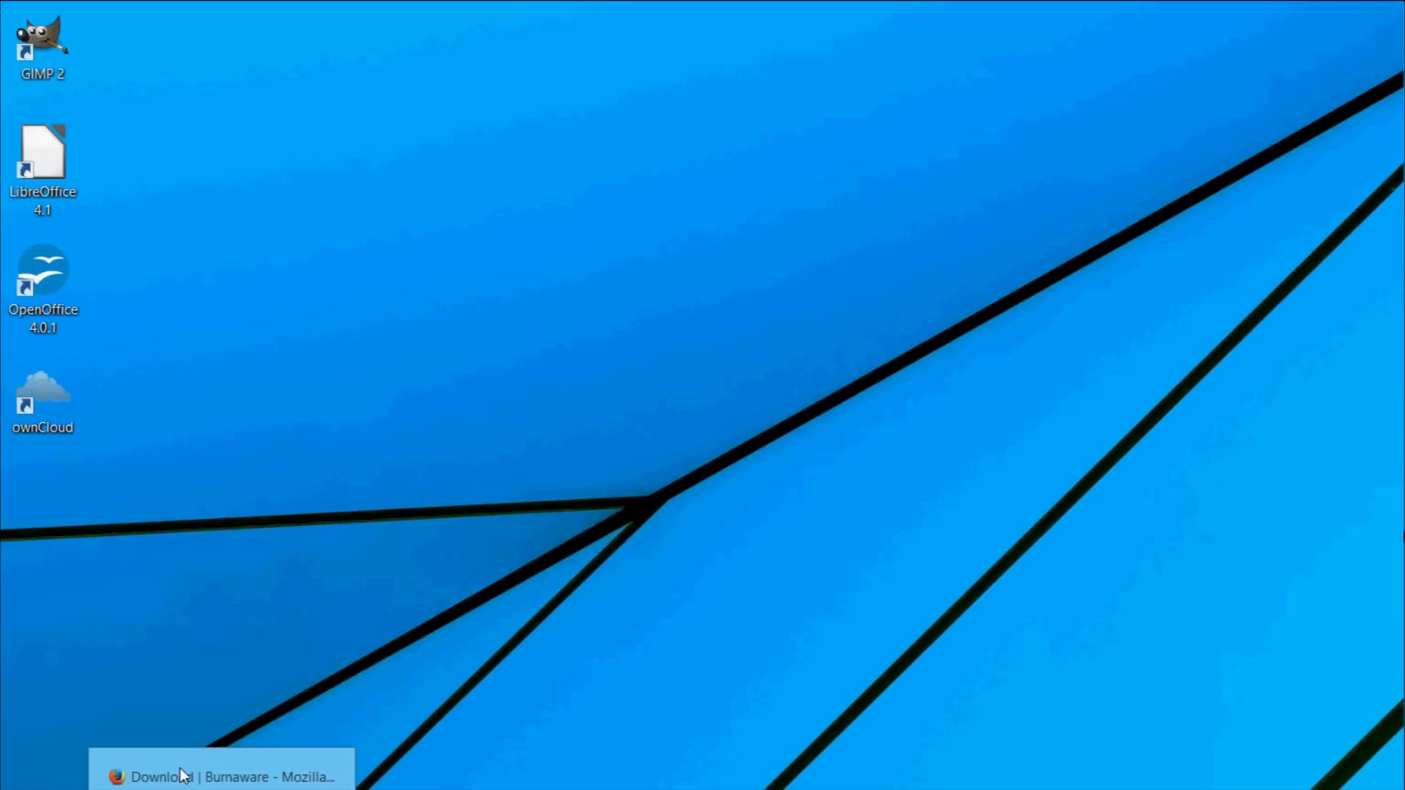
Restore the Firefox window showing the BurnAware download page from the taskbar
click(221, 776)
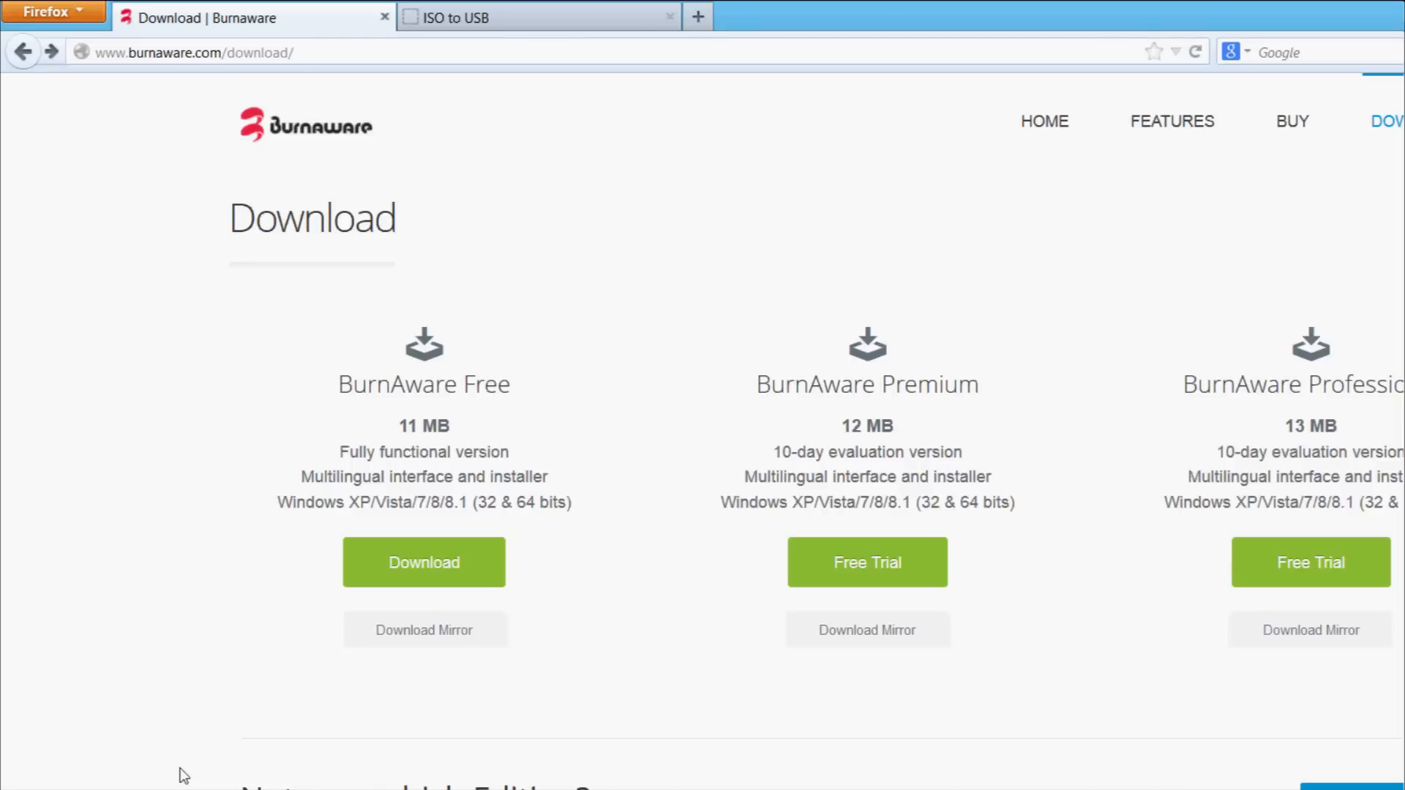
mouse_move(489, 413)
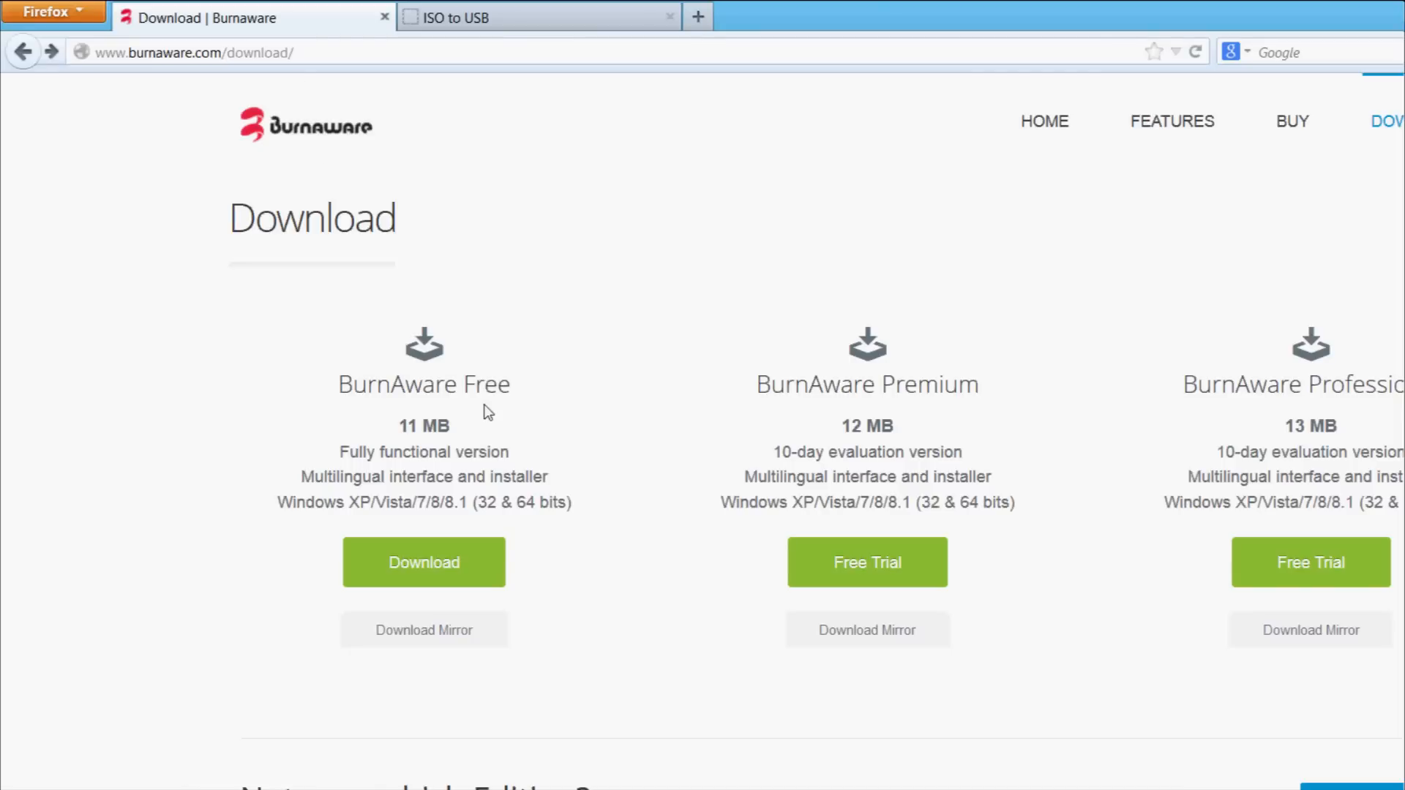
mouse_move(469, 288)
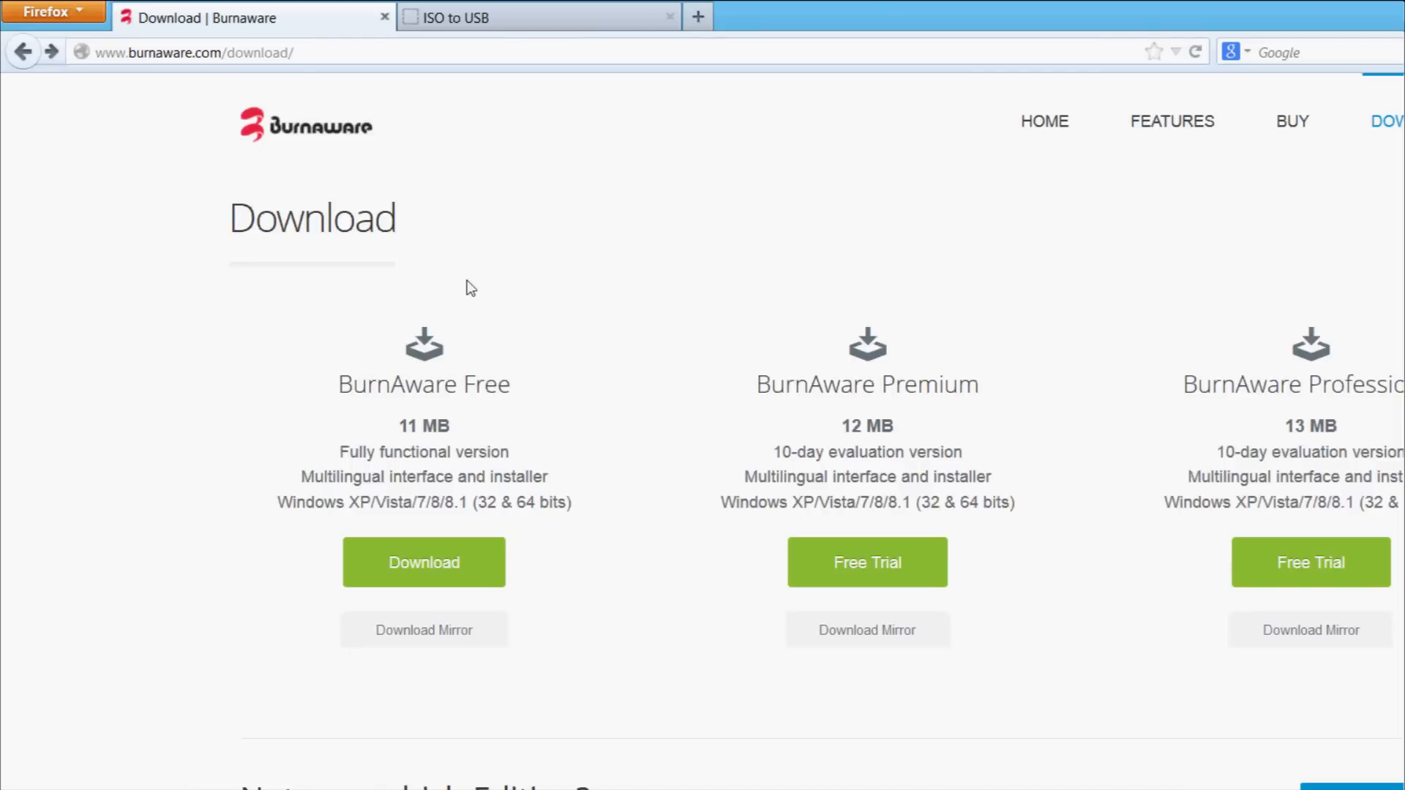
mouse_move(102, 59)
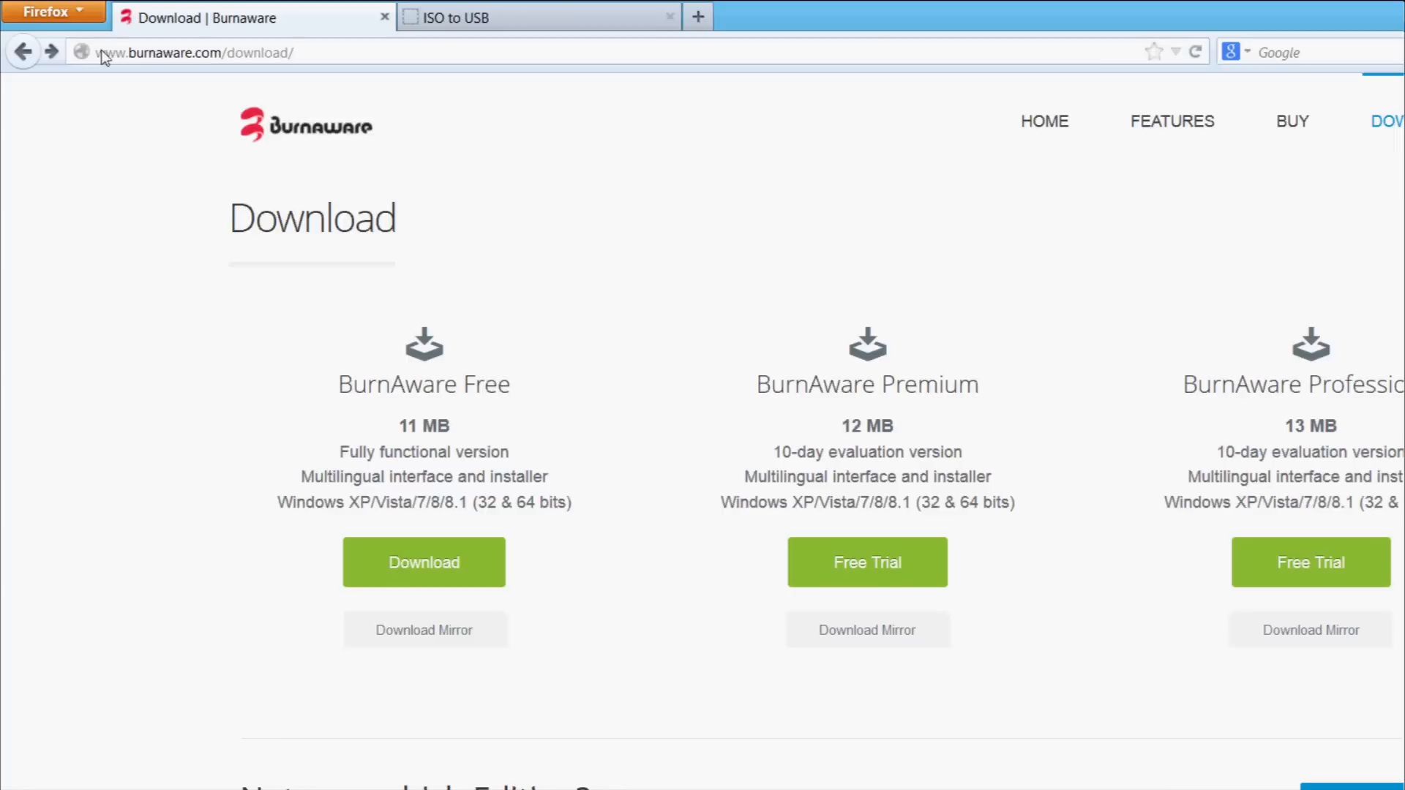
mouse_move(110, 42)
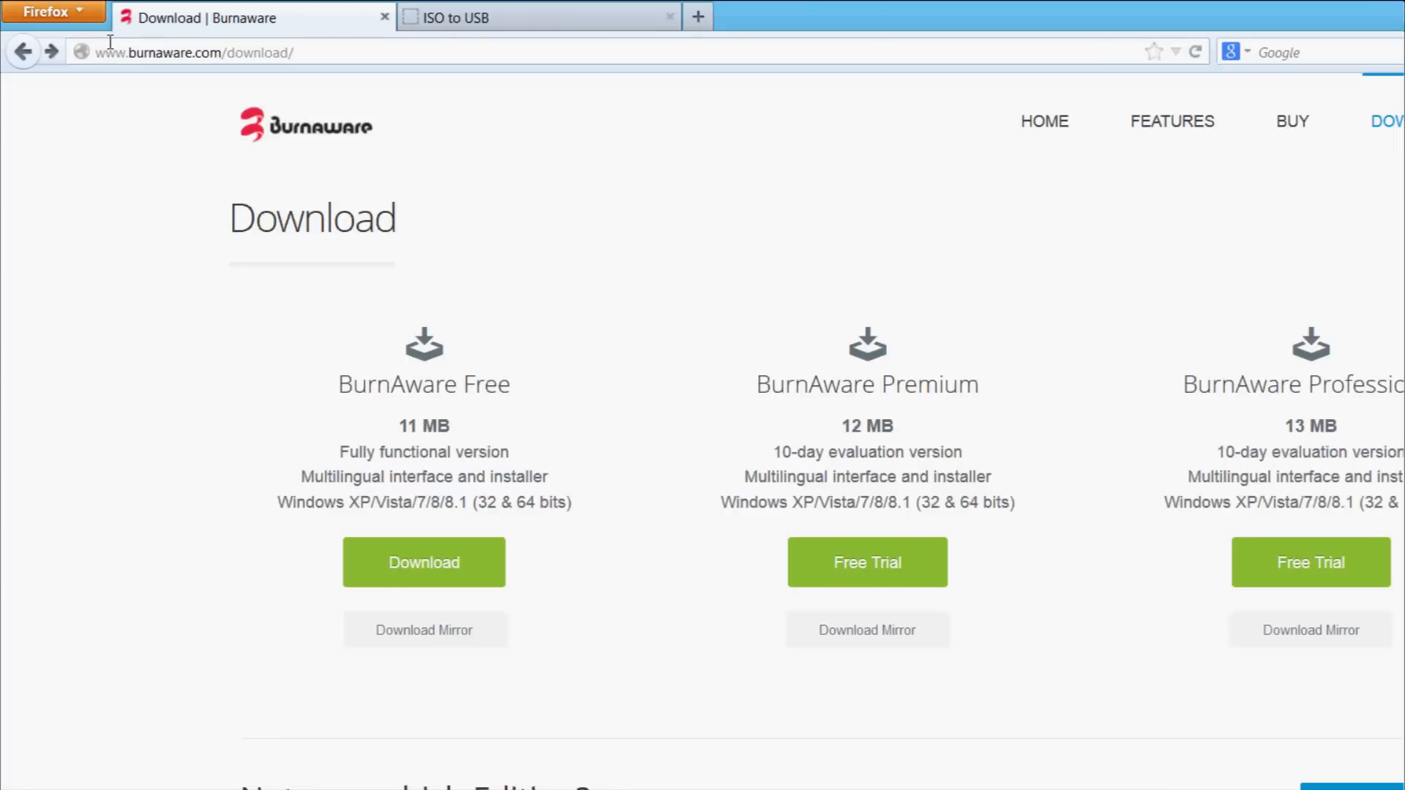
mouse_move(240, 41)
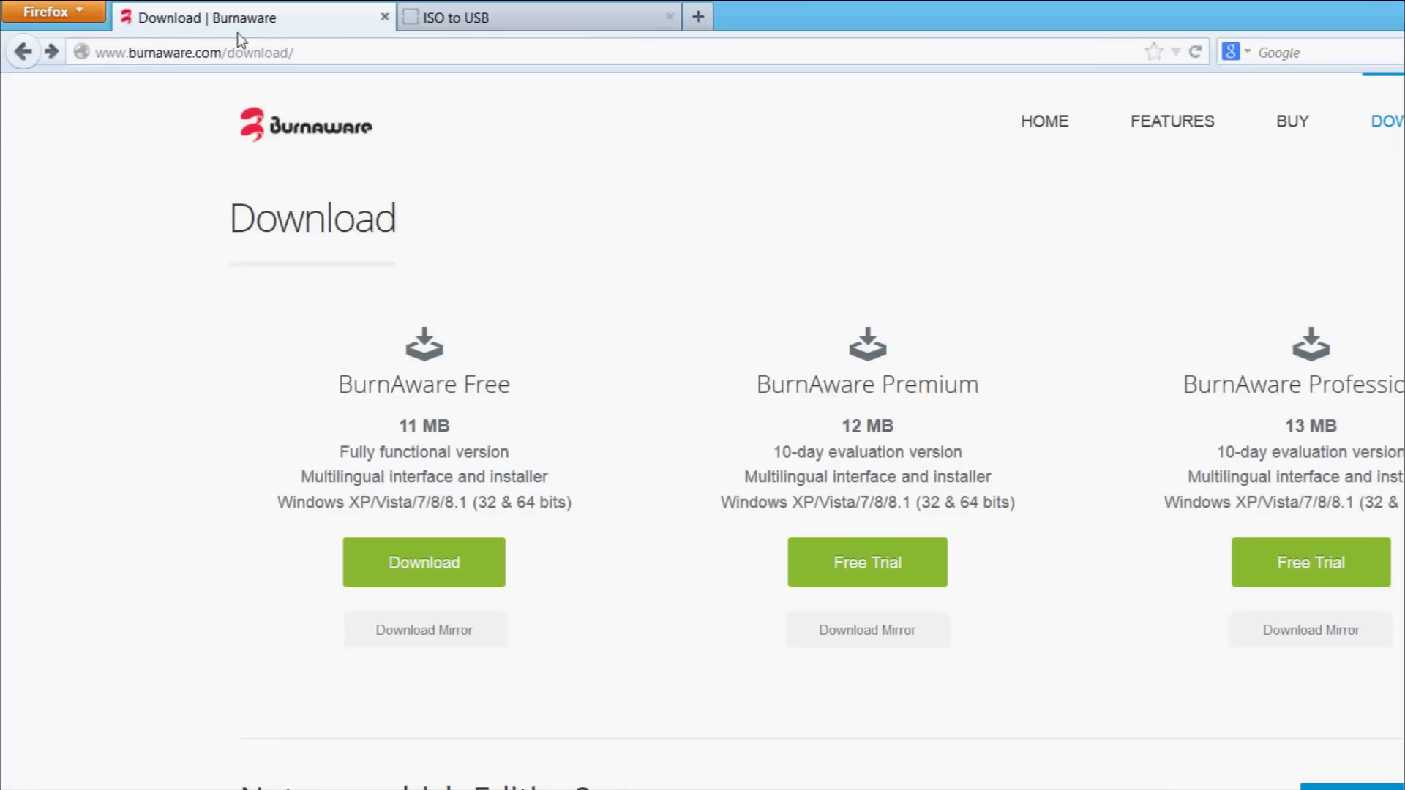
mouse_move(383, 342)
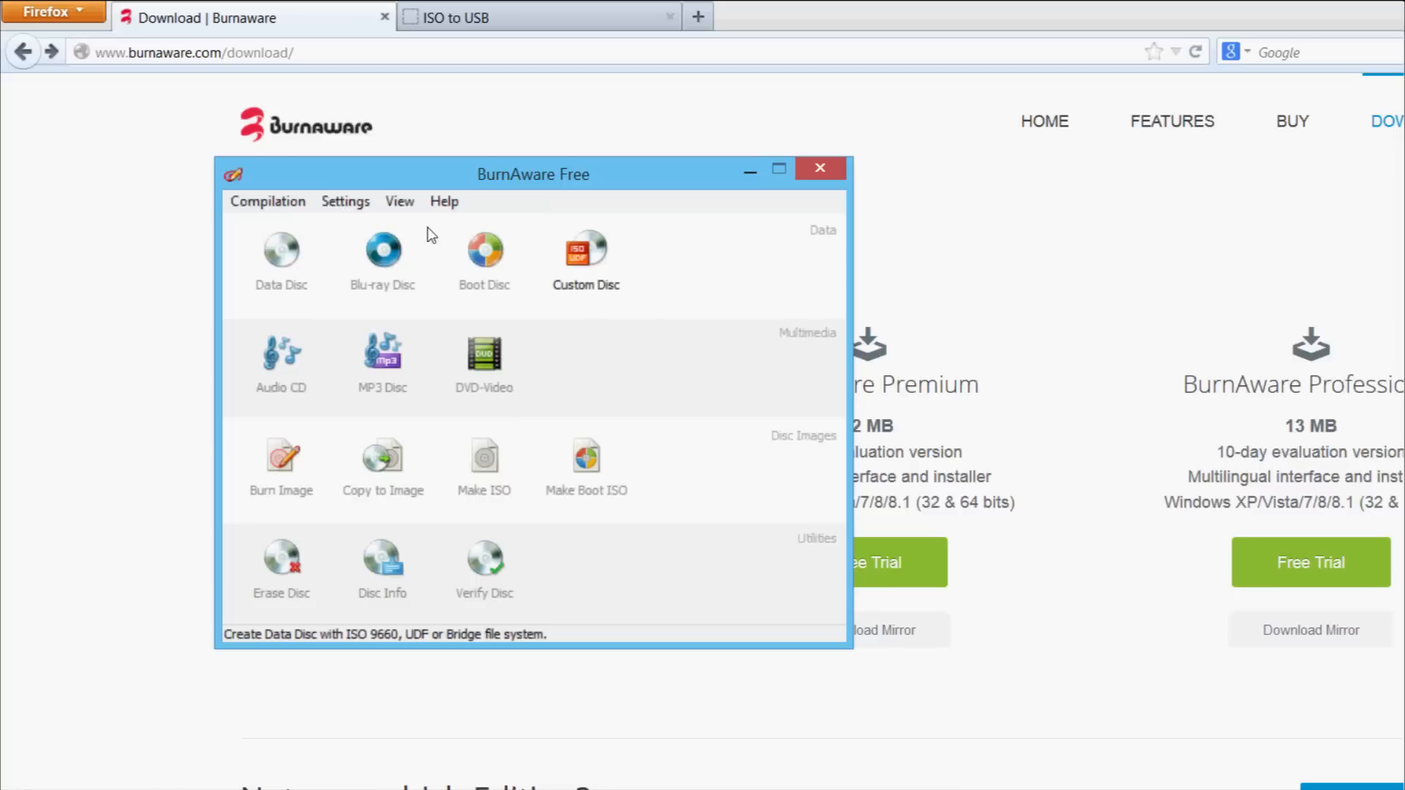
Position the BurnAware Free window toward the left and bring up the Downloads folder window
drag(532, 174, 588, 129)
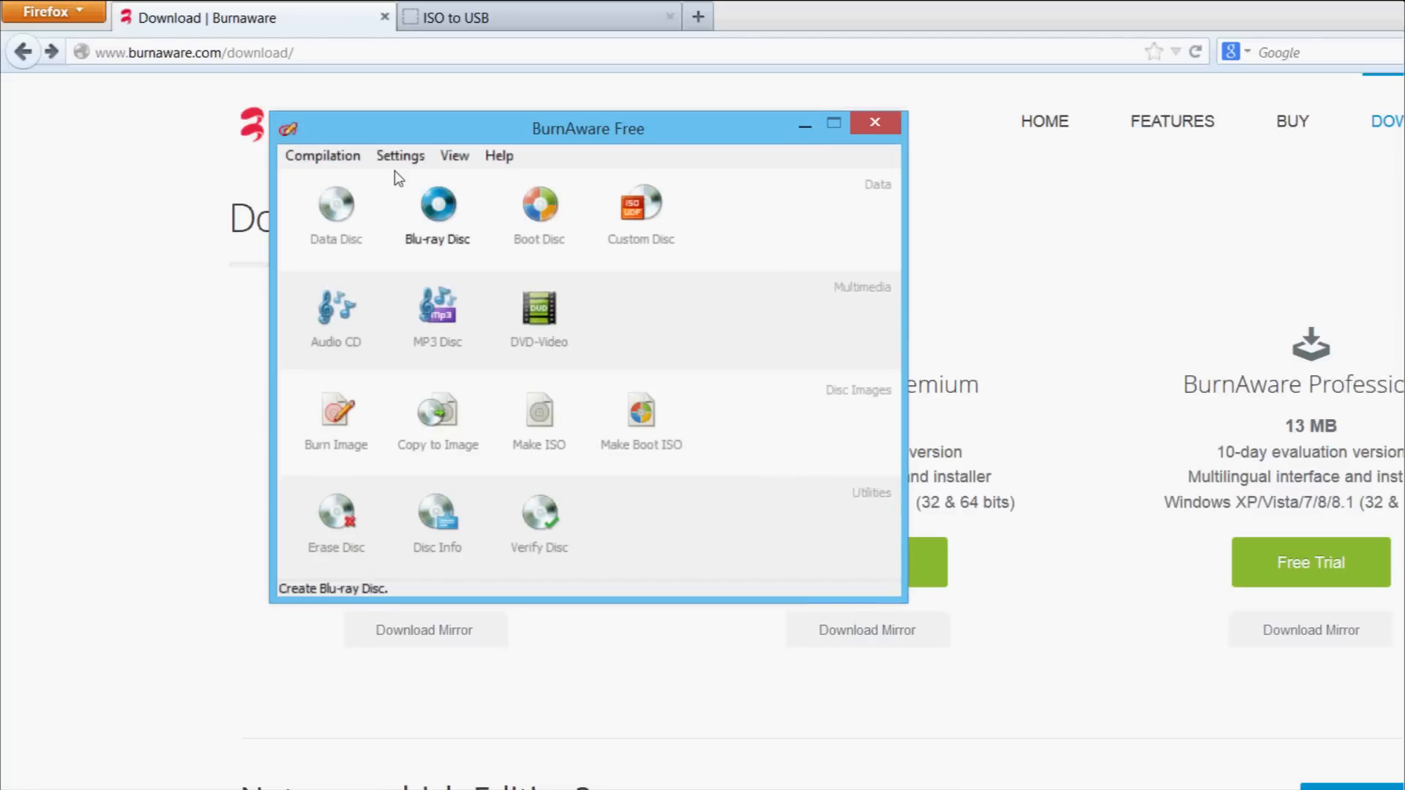
mouse_move(438, 420)
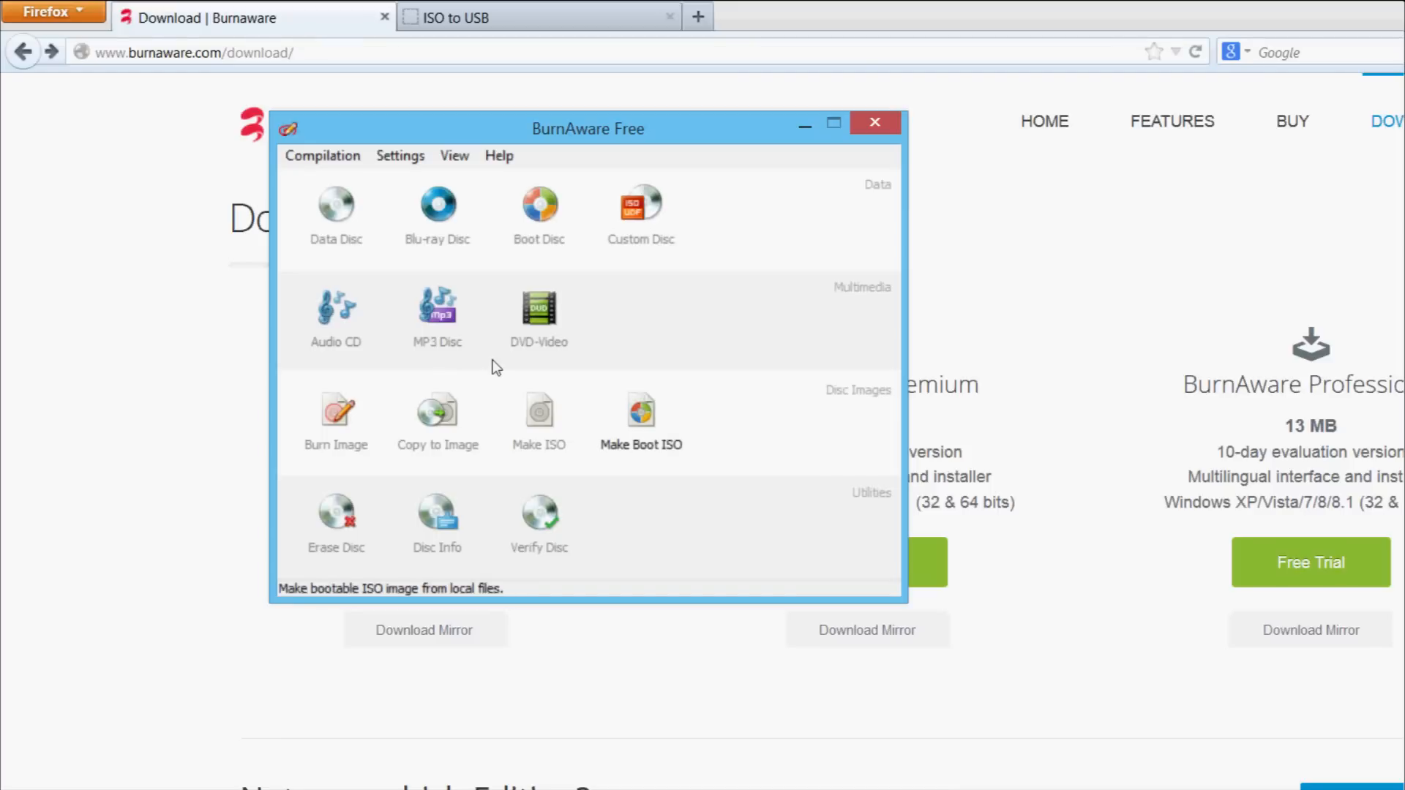
mouse_move(473, 408)
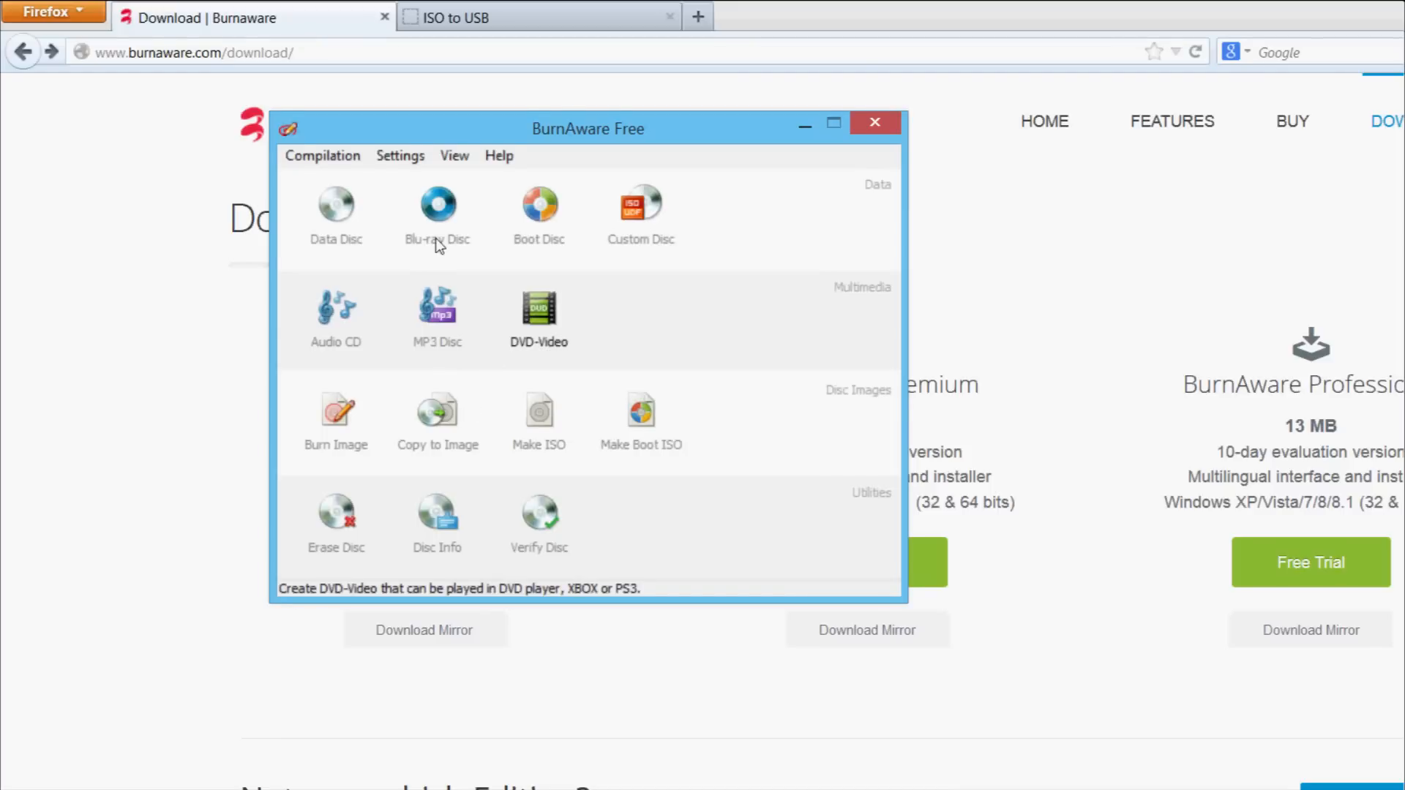
drag(588, 129, 420, 158)
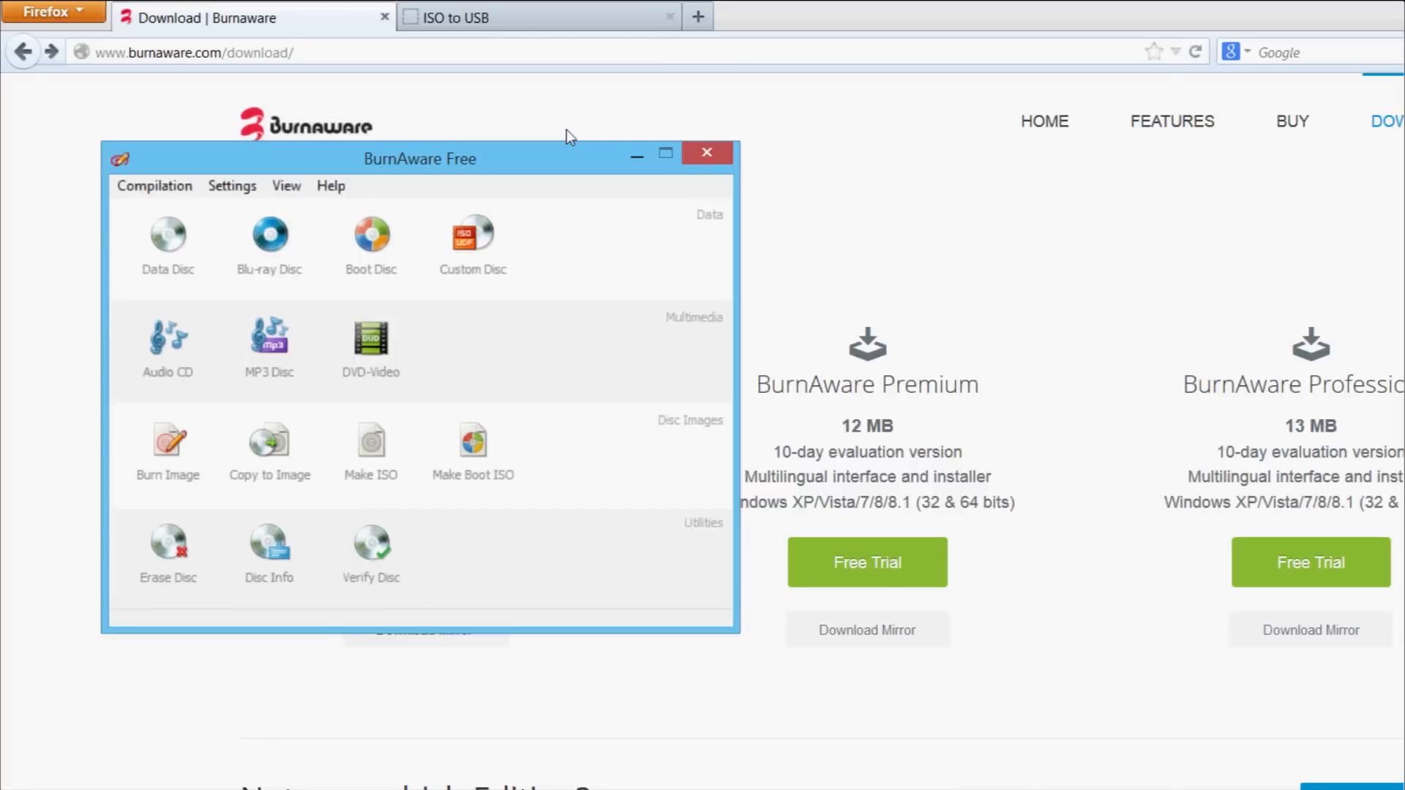
click(706, 152)
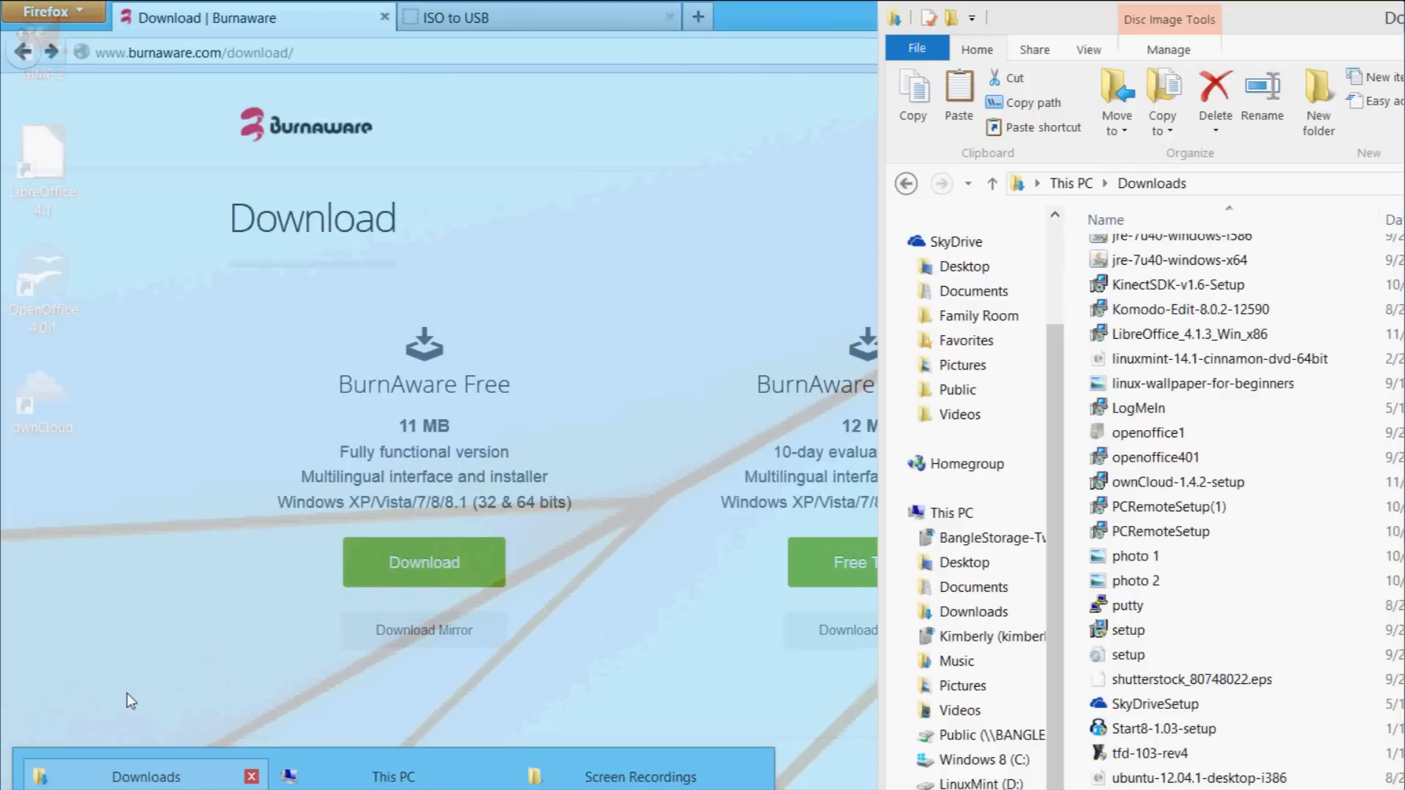
Switch to the ISO to USB page and start downloading isotousb_setup.exe (2.0 MB) from softsea.com
click(485, 17)
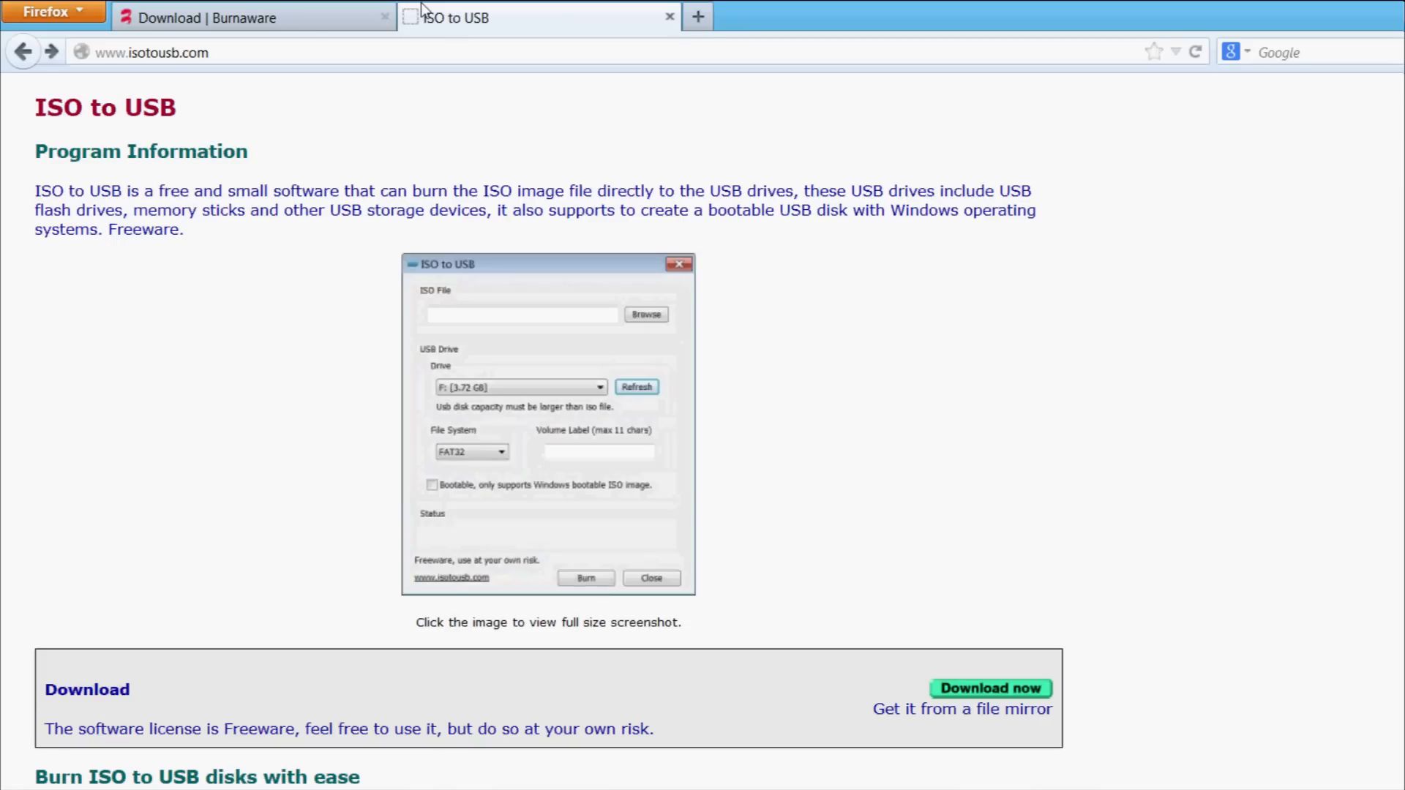
mouse_move(329, 57)
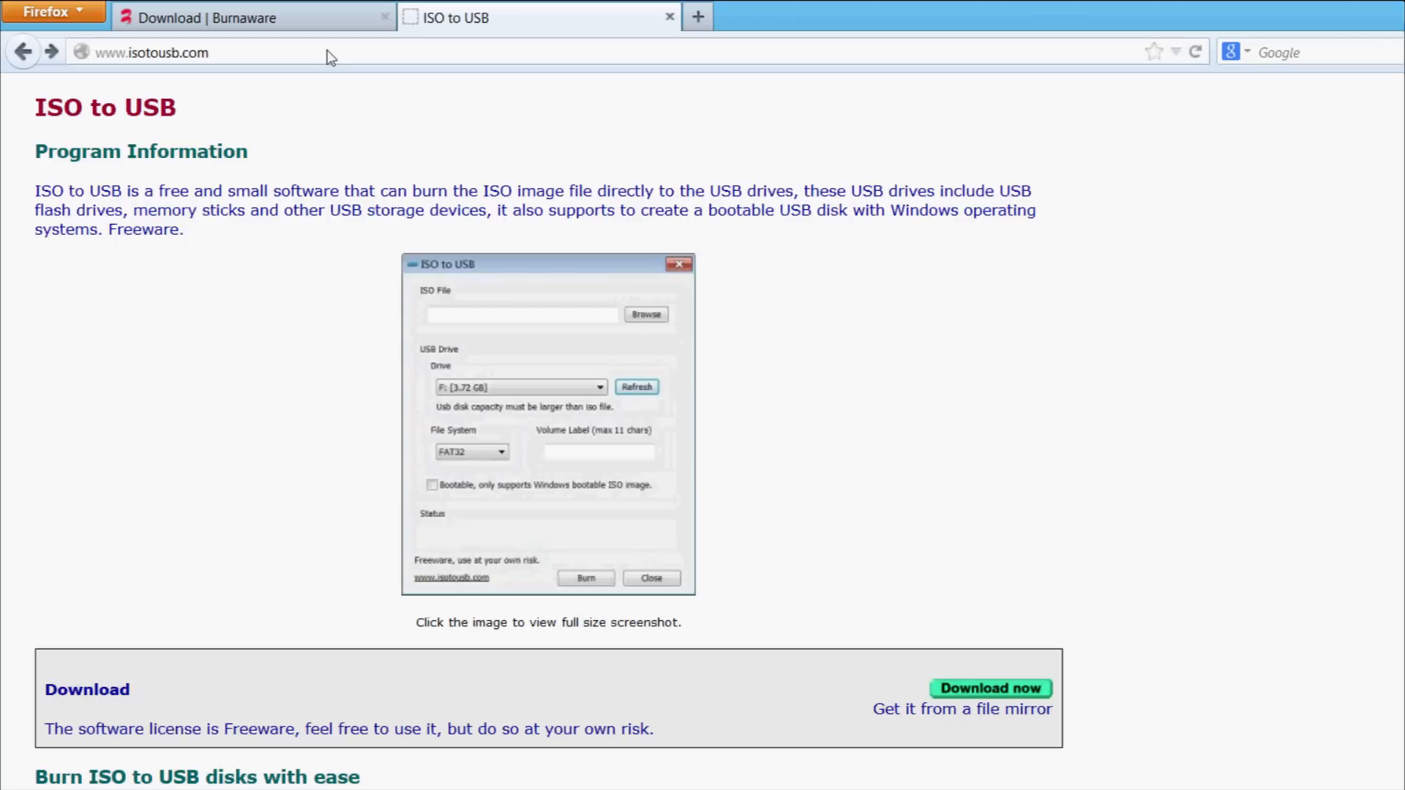
mouse_move(426, 252)
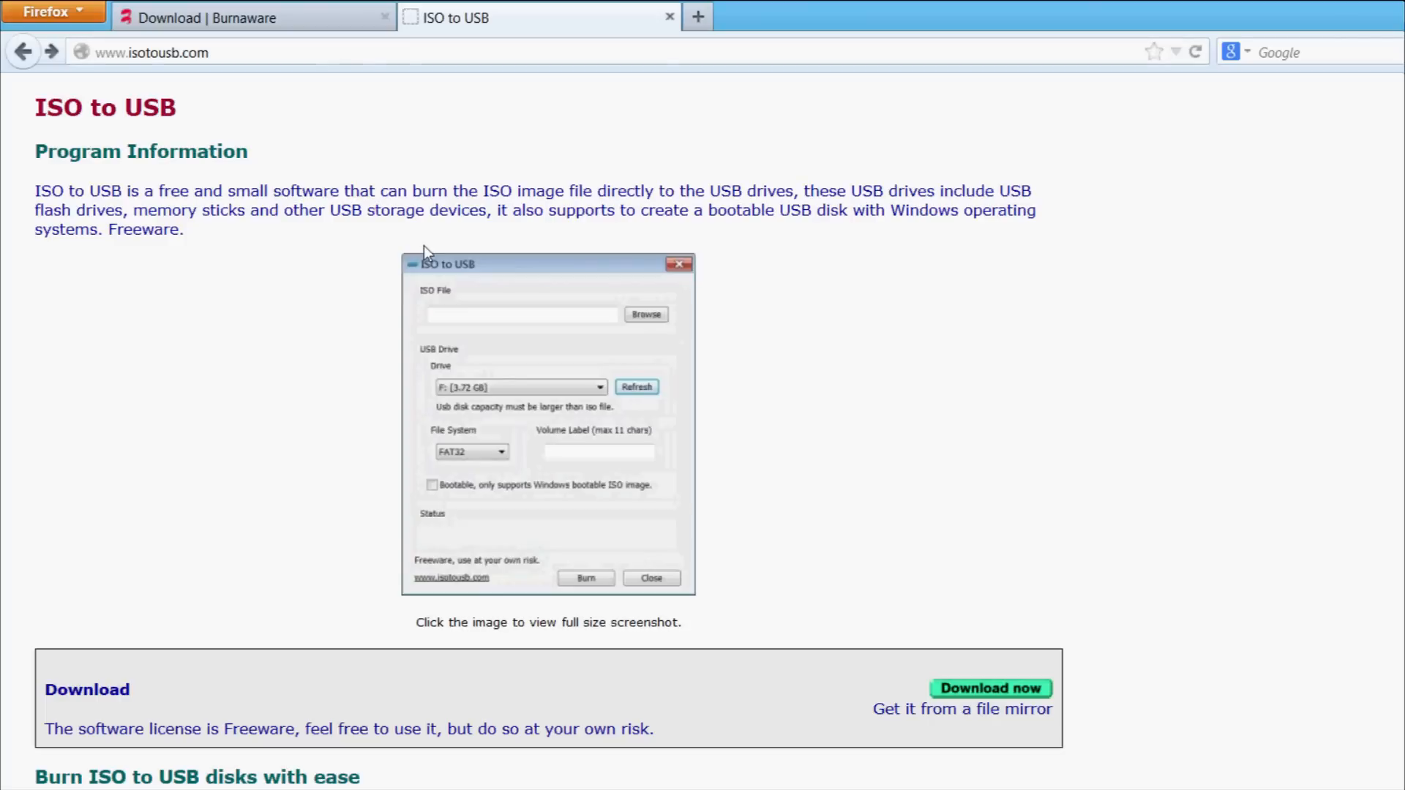
click(962, 709)
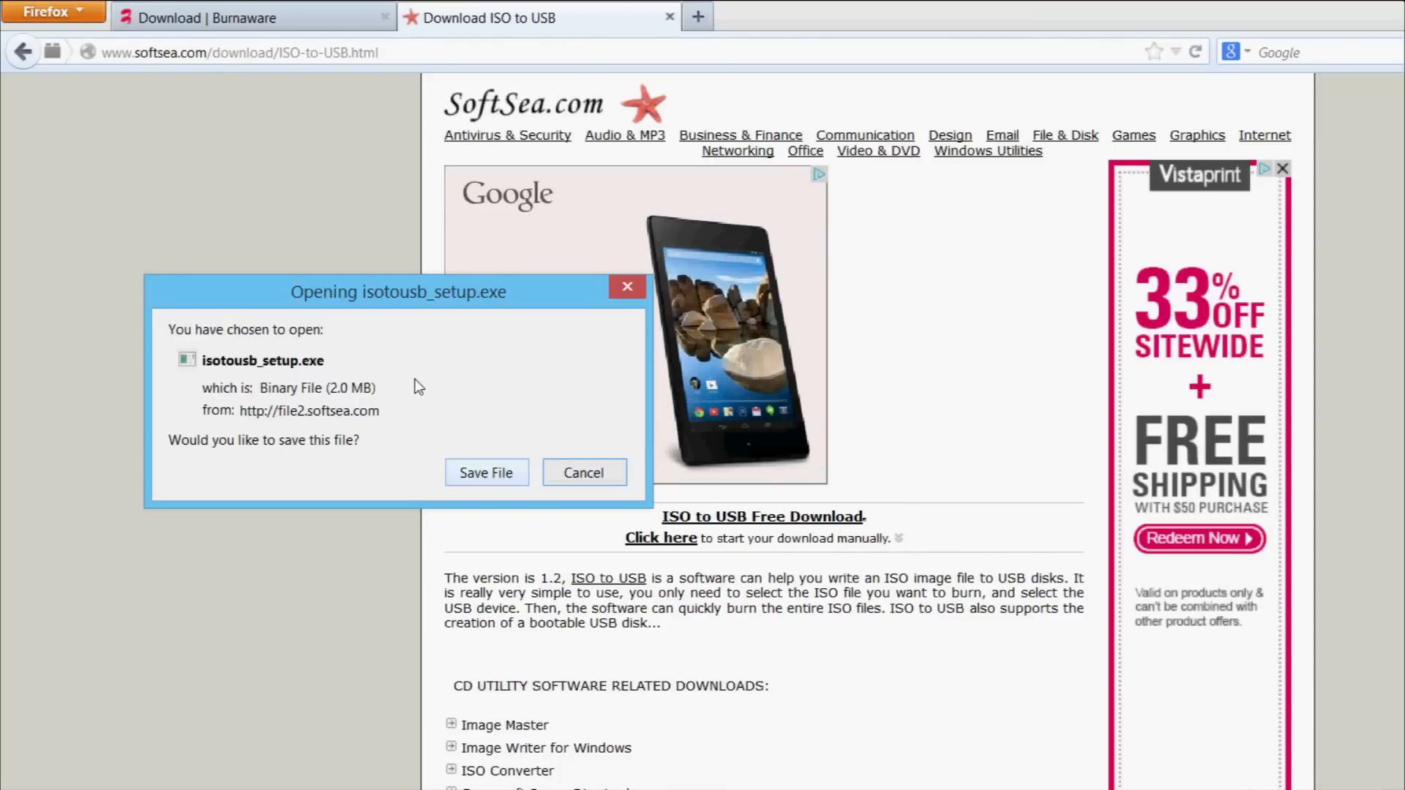
Save the isotousb_setup.exe installer to disk
click(582, 473)
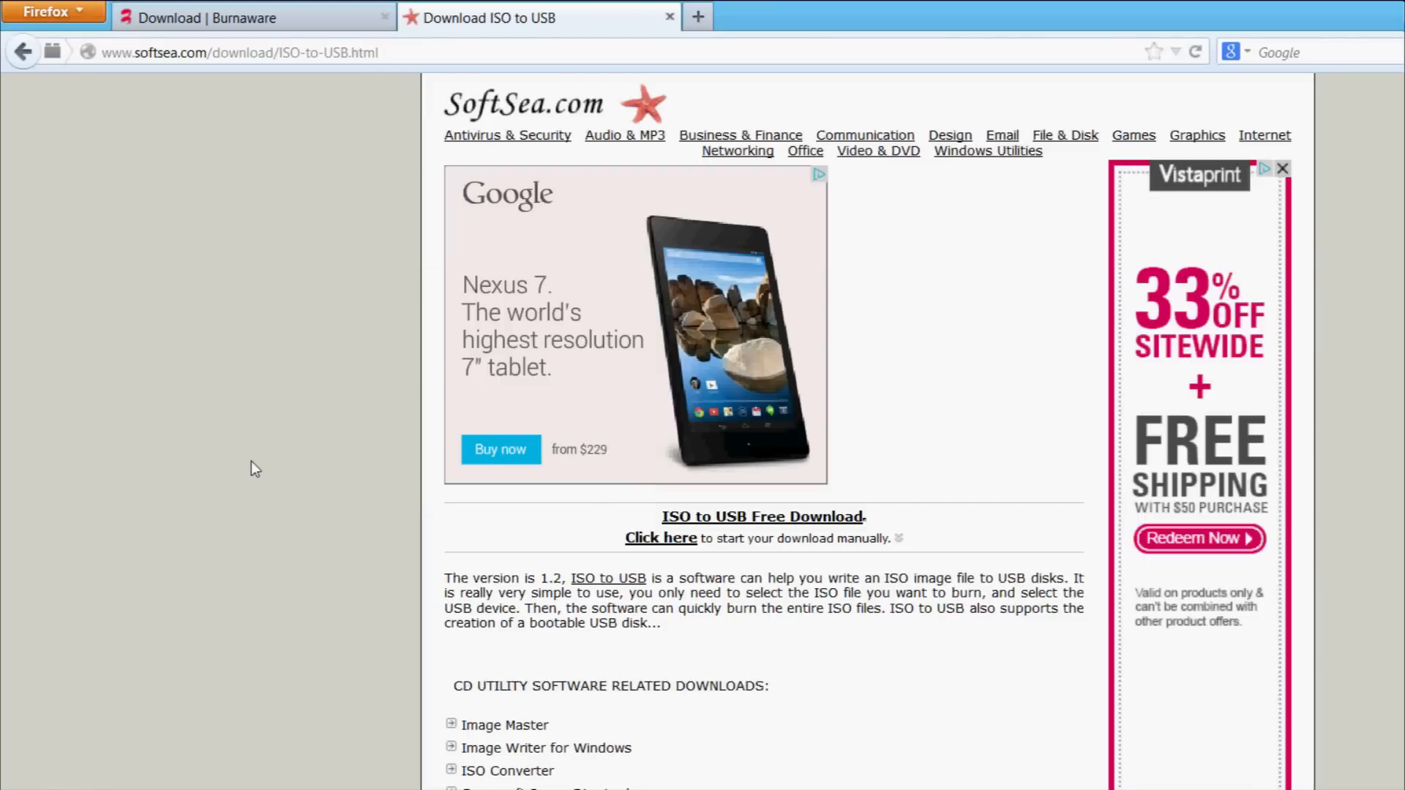
mouse_move(1024, 777)
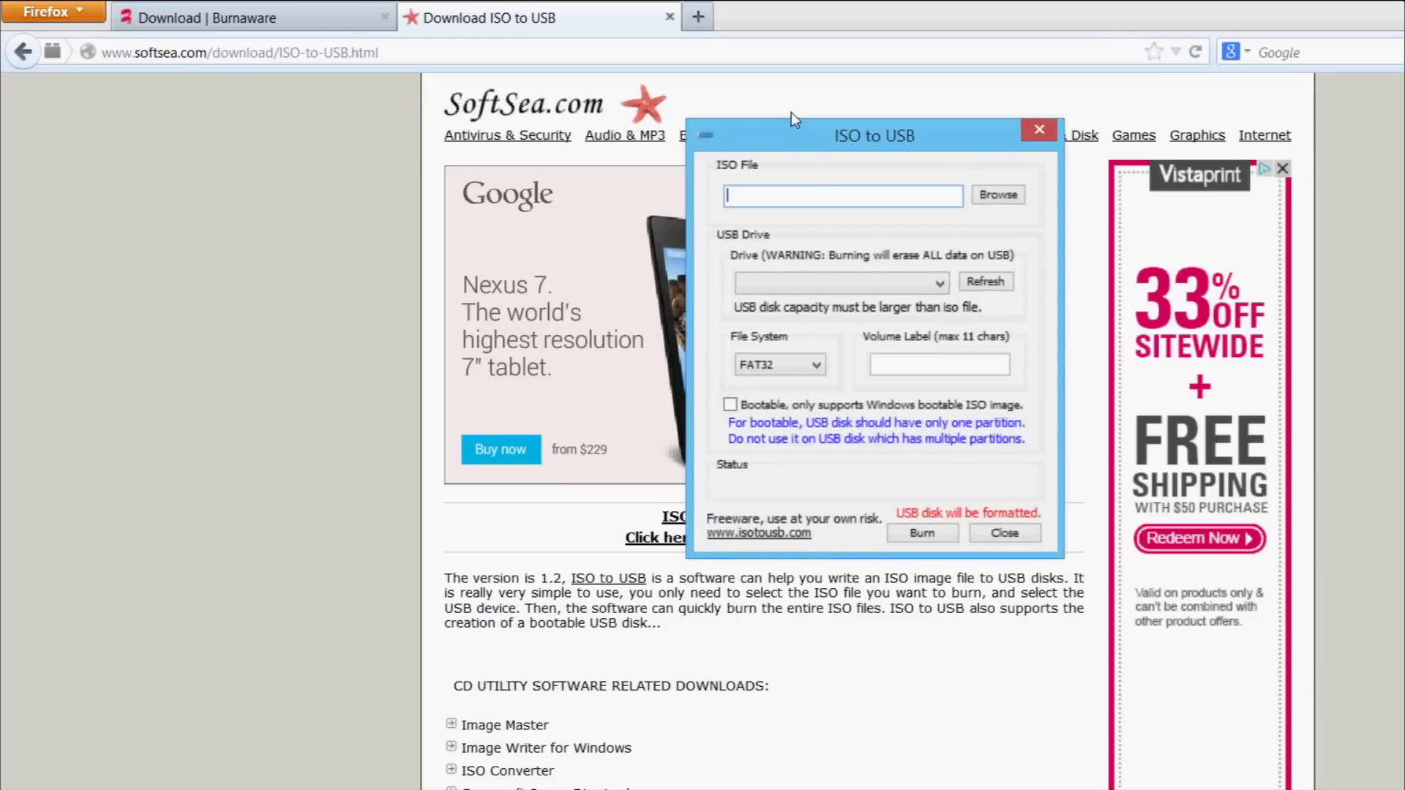
Browse to the Downloads folder and load Windows8.iso as the source image
drag(792, 118, 849, 132)
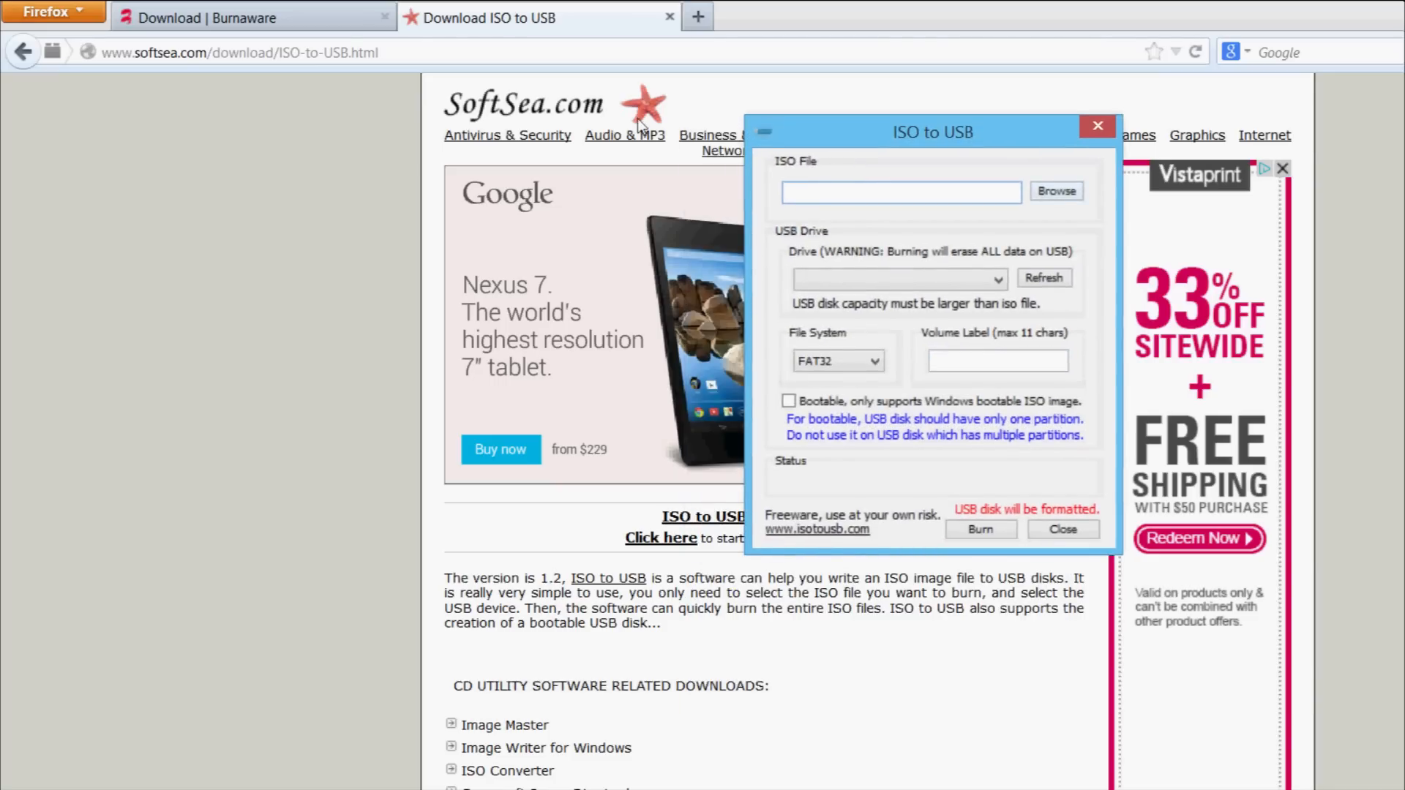
click(1055, 190)
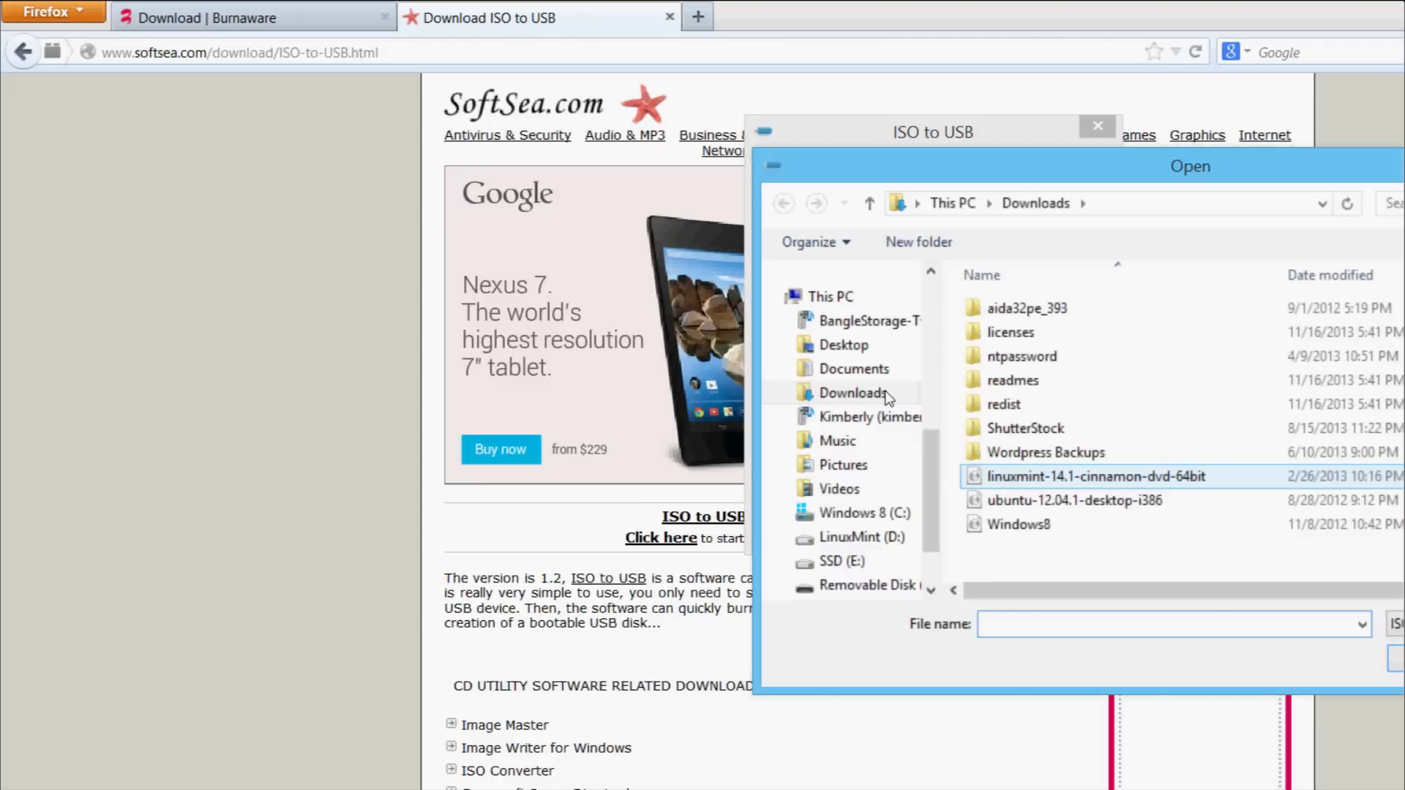
click(1020, 524)
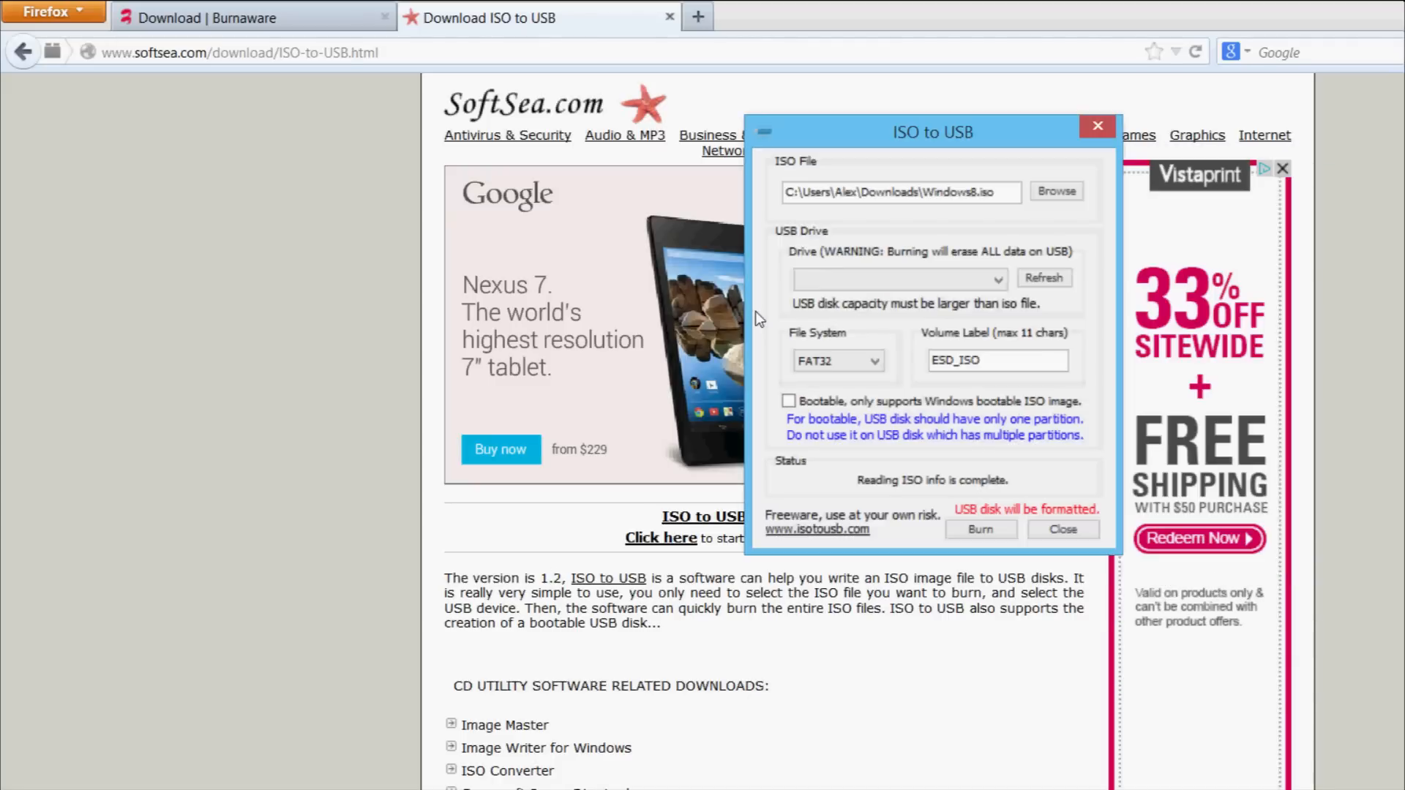
Select drive F: as the target, label it WIN8_ISO, tick Bootable and start the burn
click(995, 278)
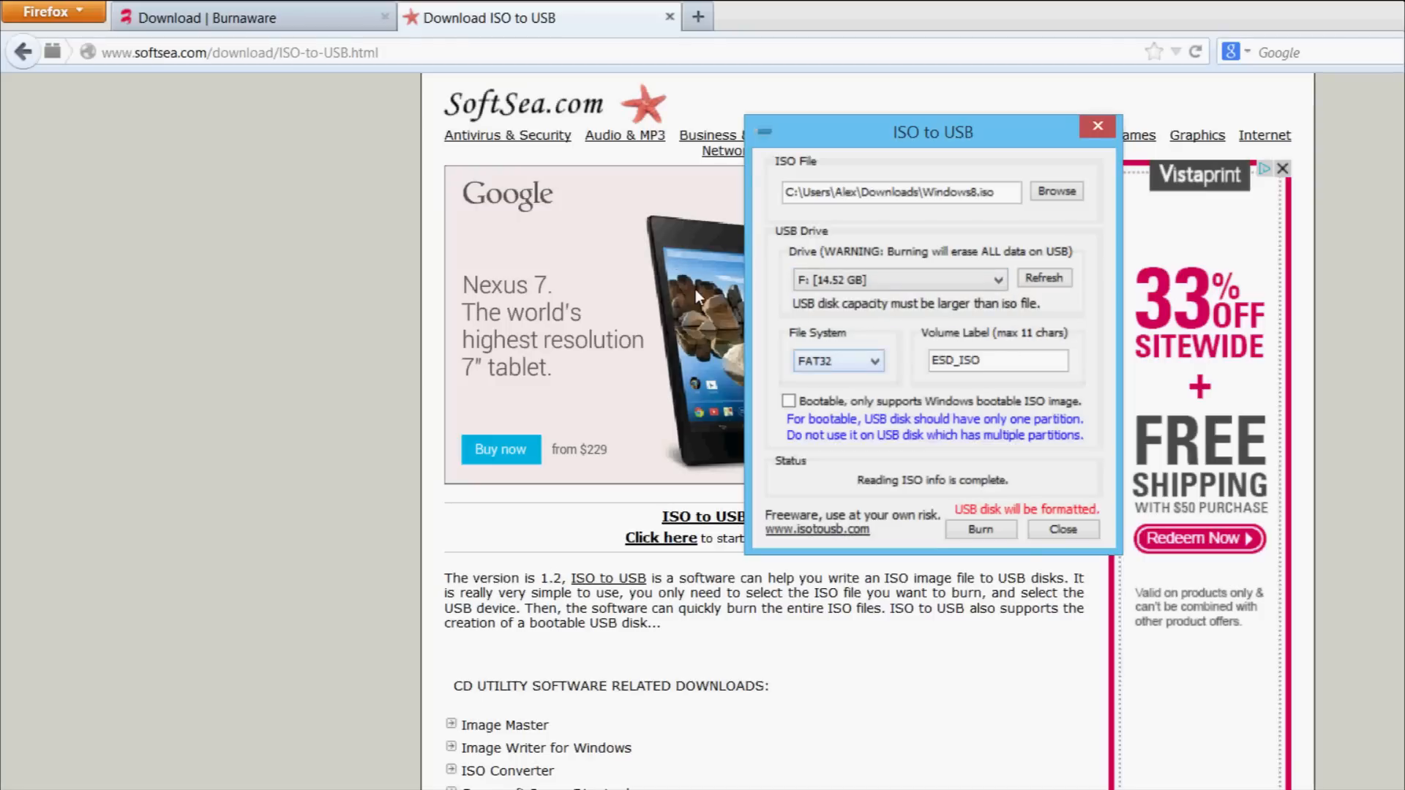
mouse_move(856, 307)
text(WIN8)
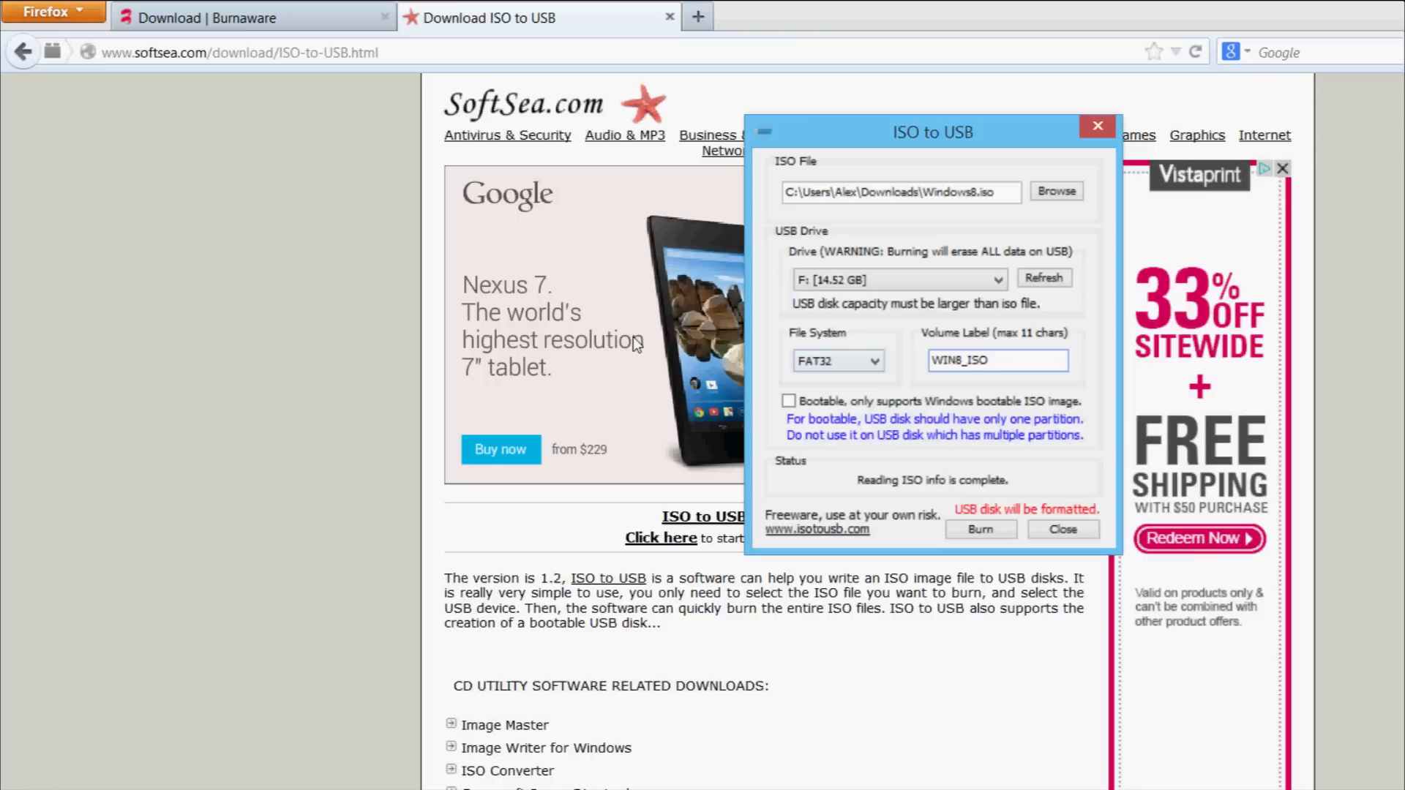
mouse_move(587, 321)
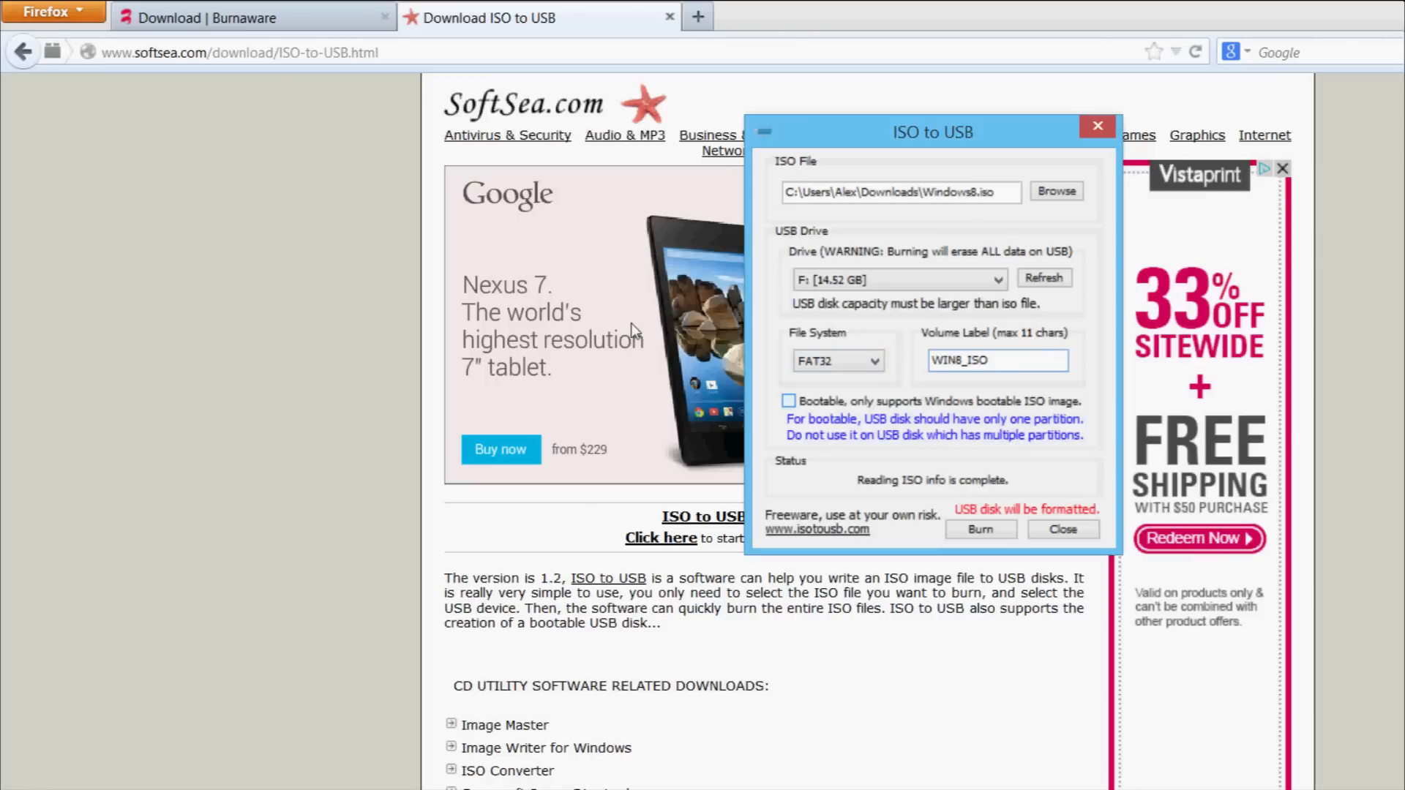
click(788, 401)
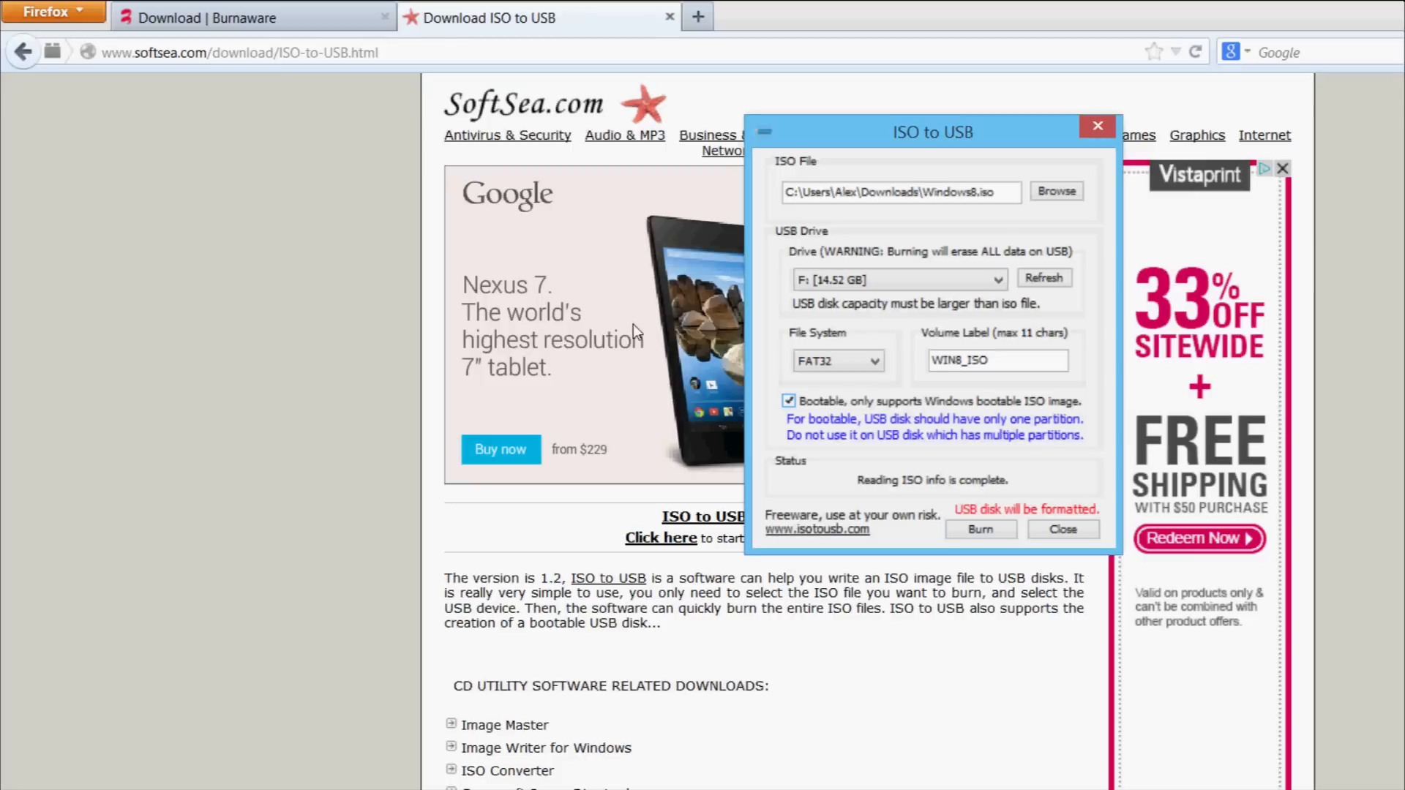
mouse_move(789, 435)
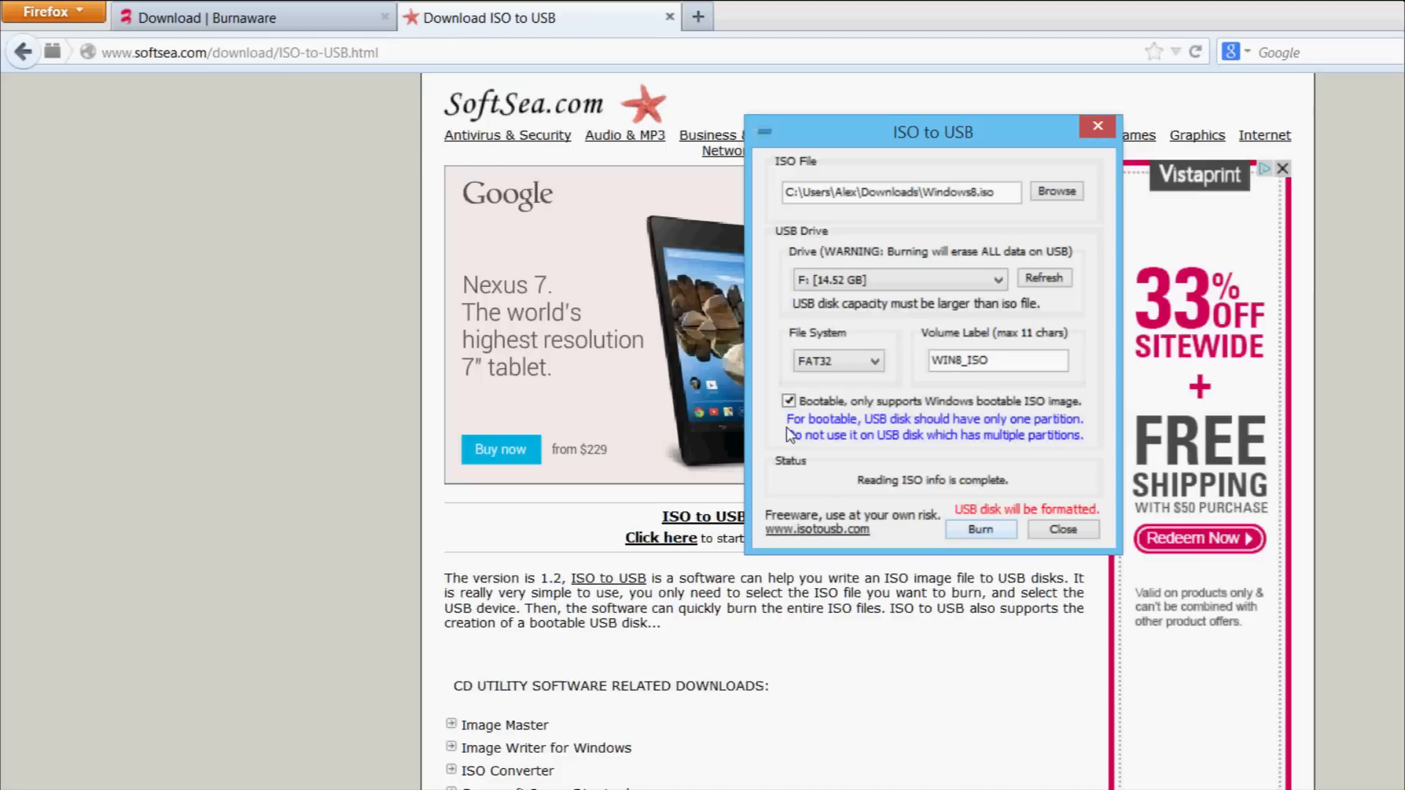
click(979, 528)
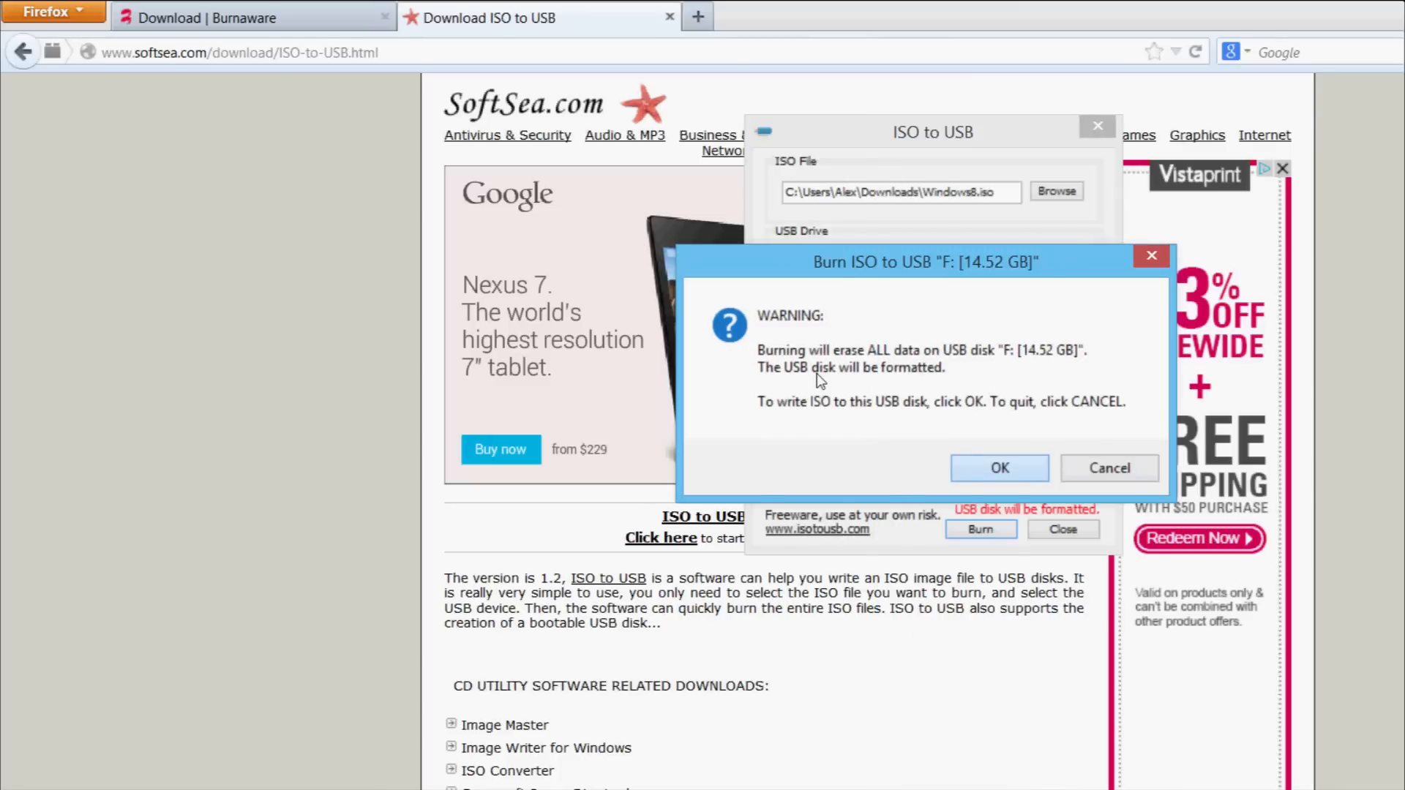
Confirm the data-erase warning and the format prompt to begin creating the bootable disk on F:
click(1000, 468)
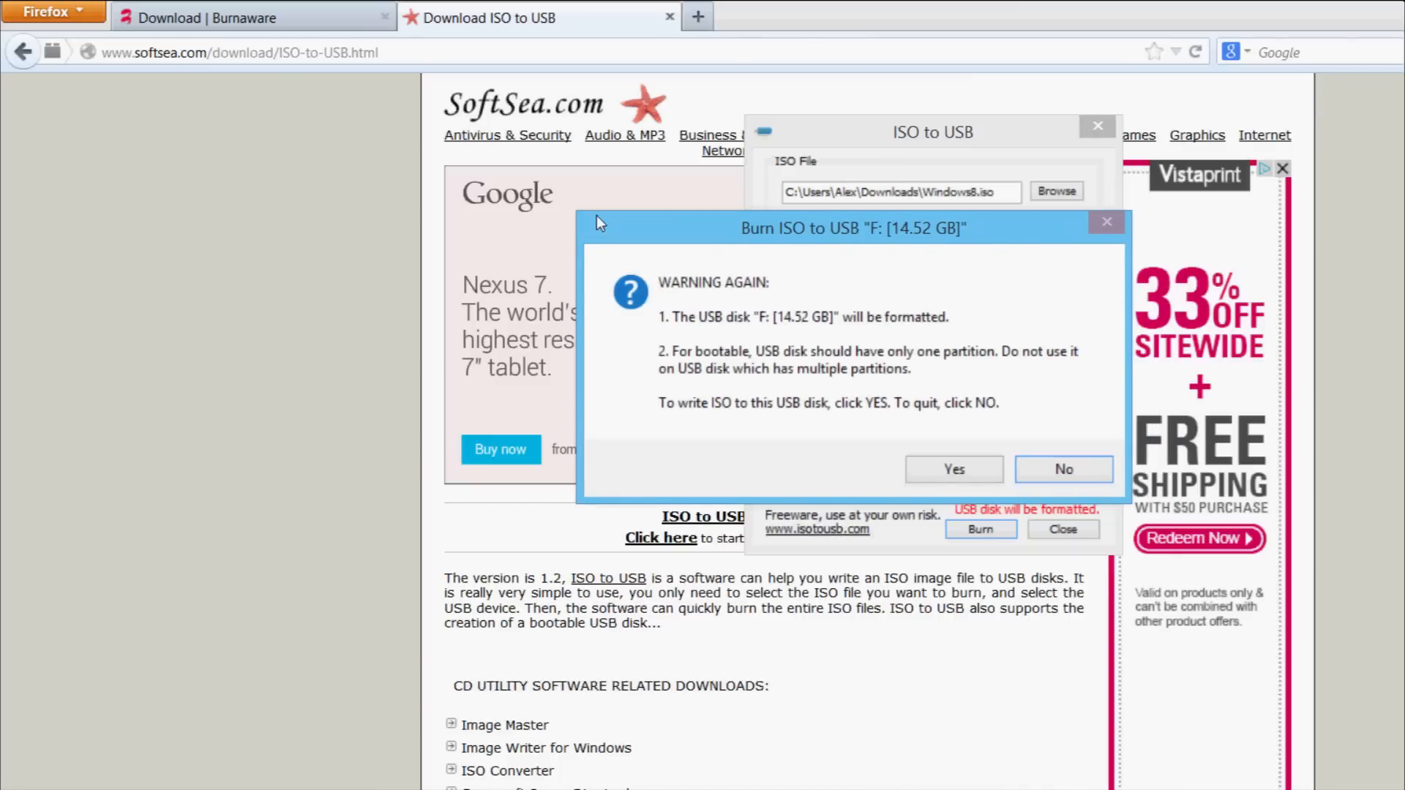
mouse_move(709, 269)
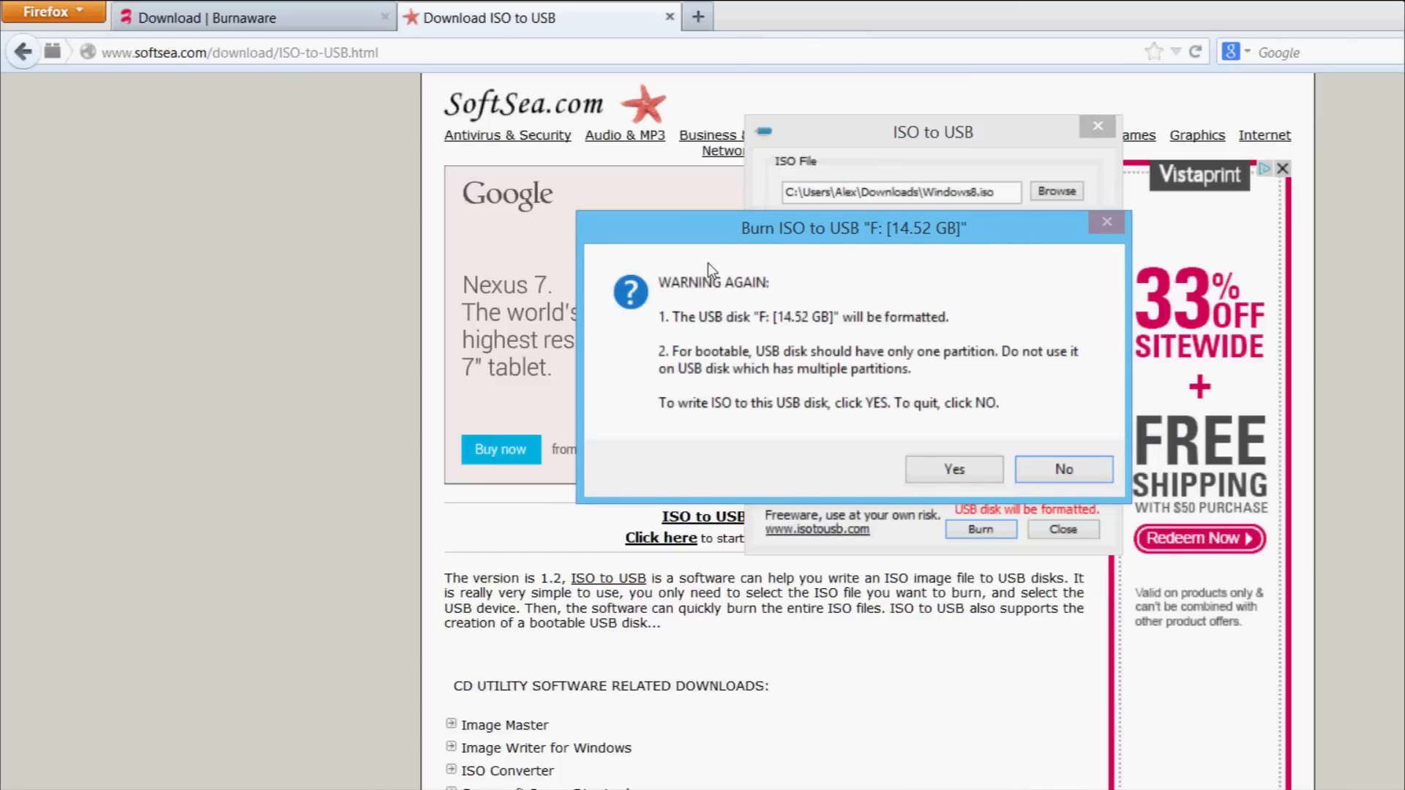
mouse_move(672, 303)
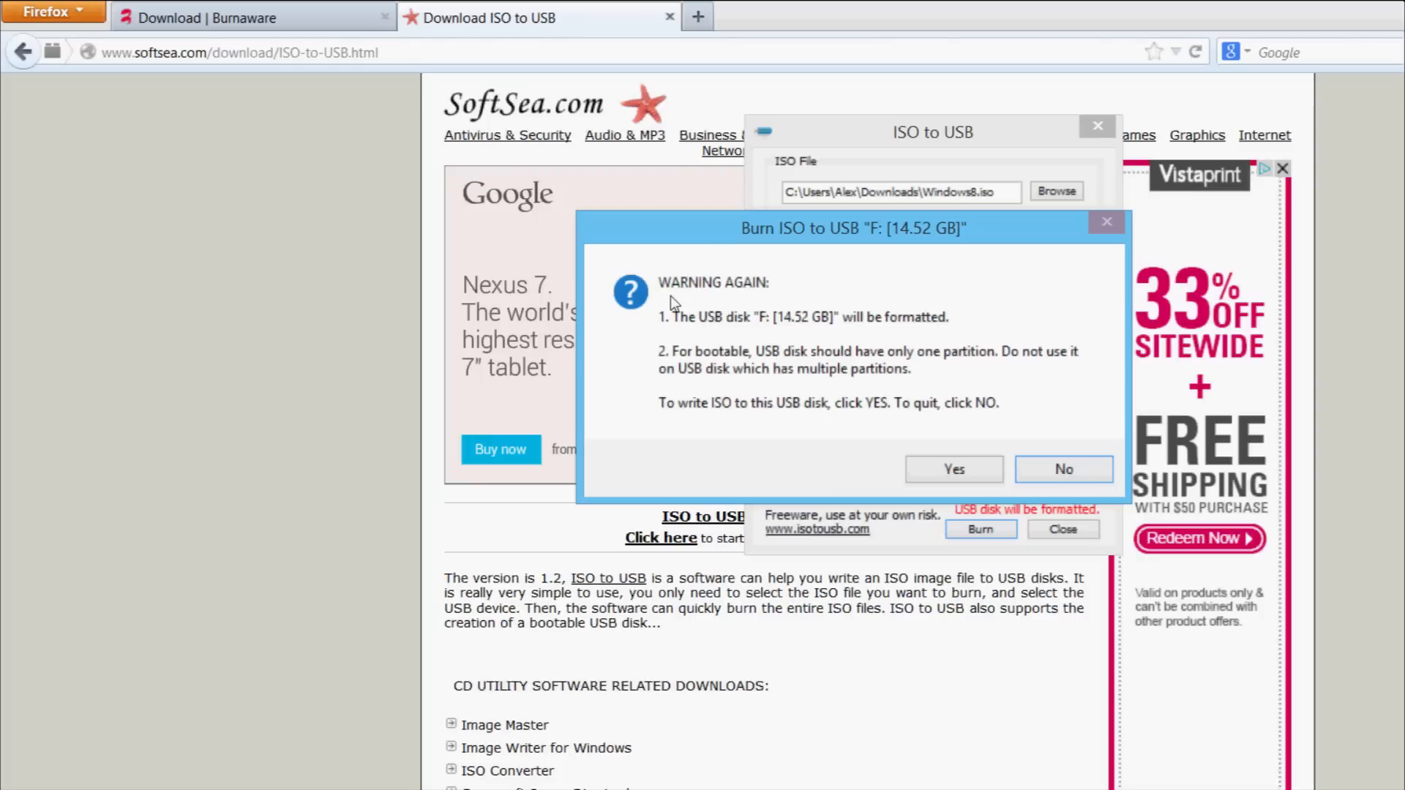
mouse_move(787, 311)
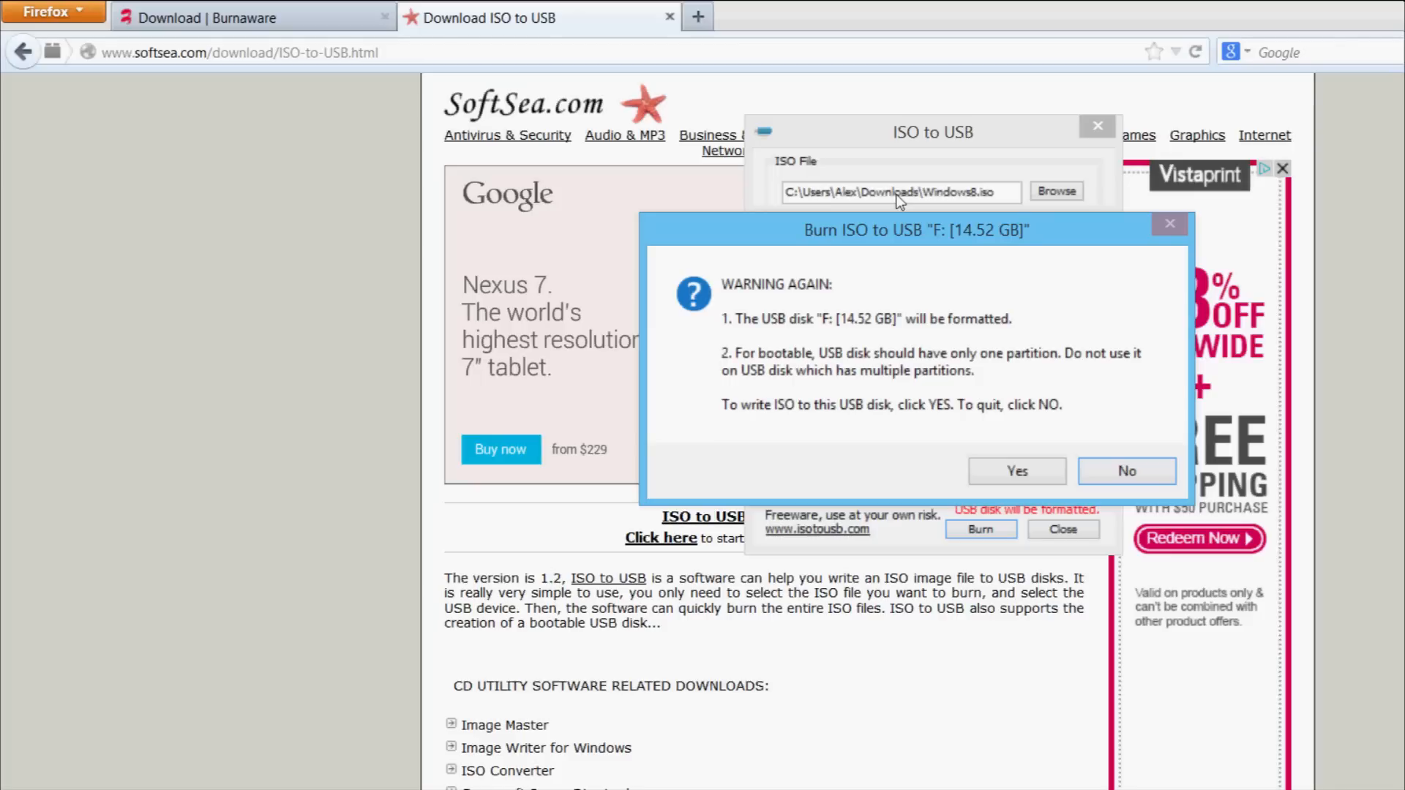
click(1015, 469)
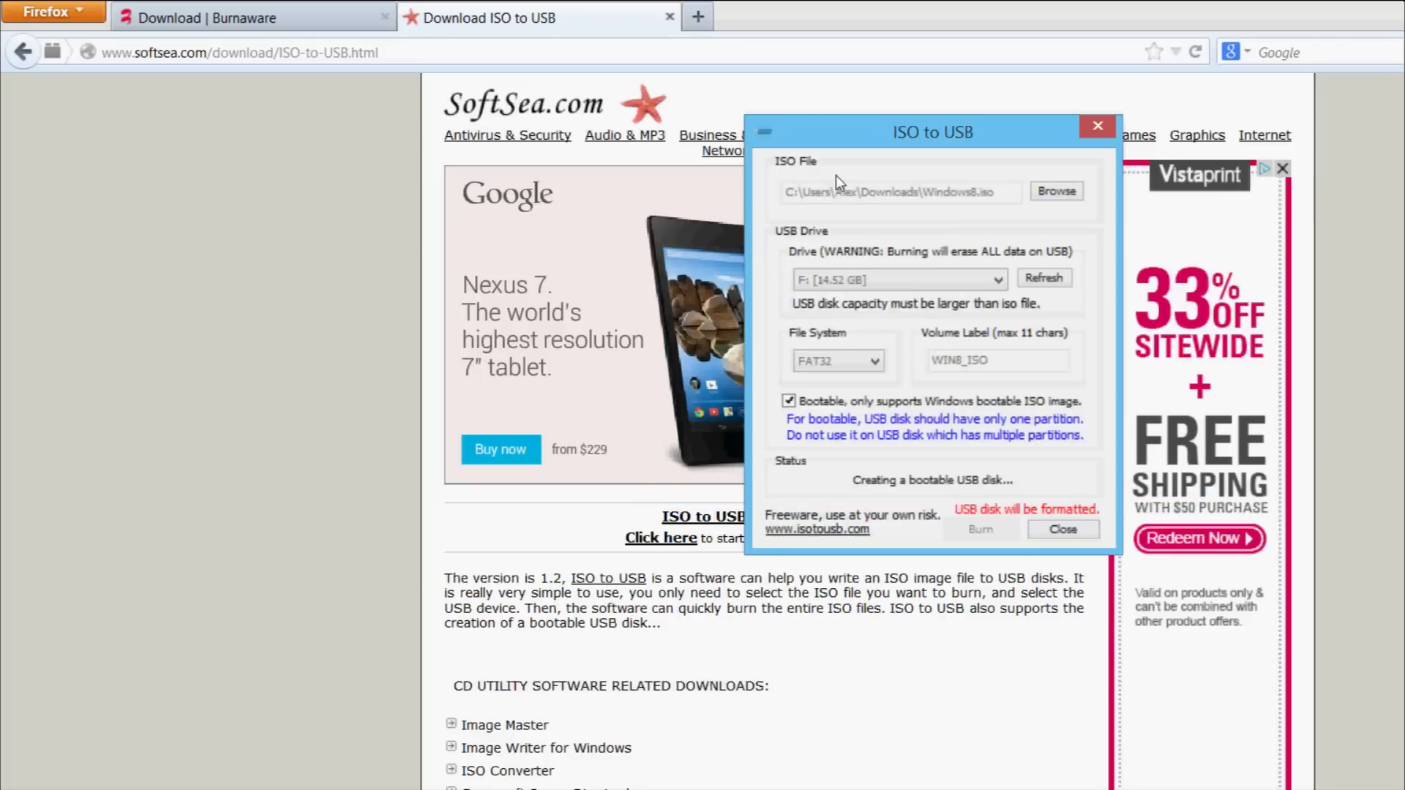
mouse_move(748, 224)
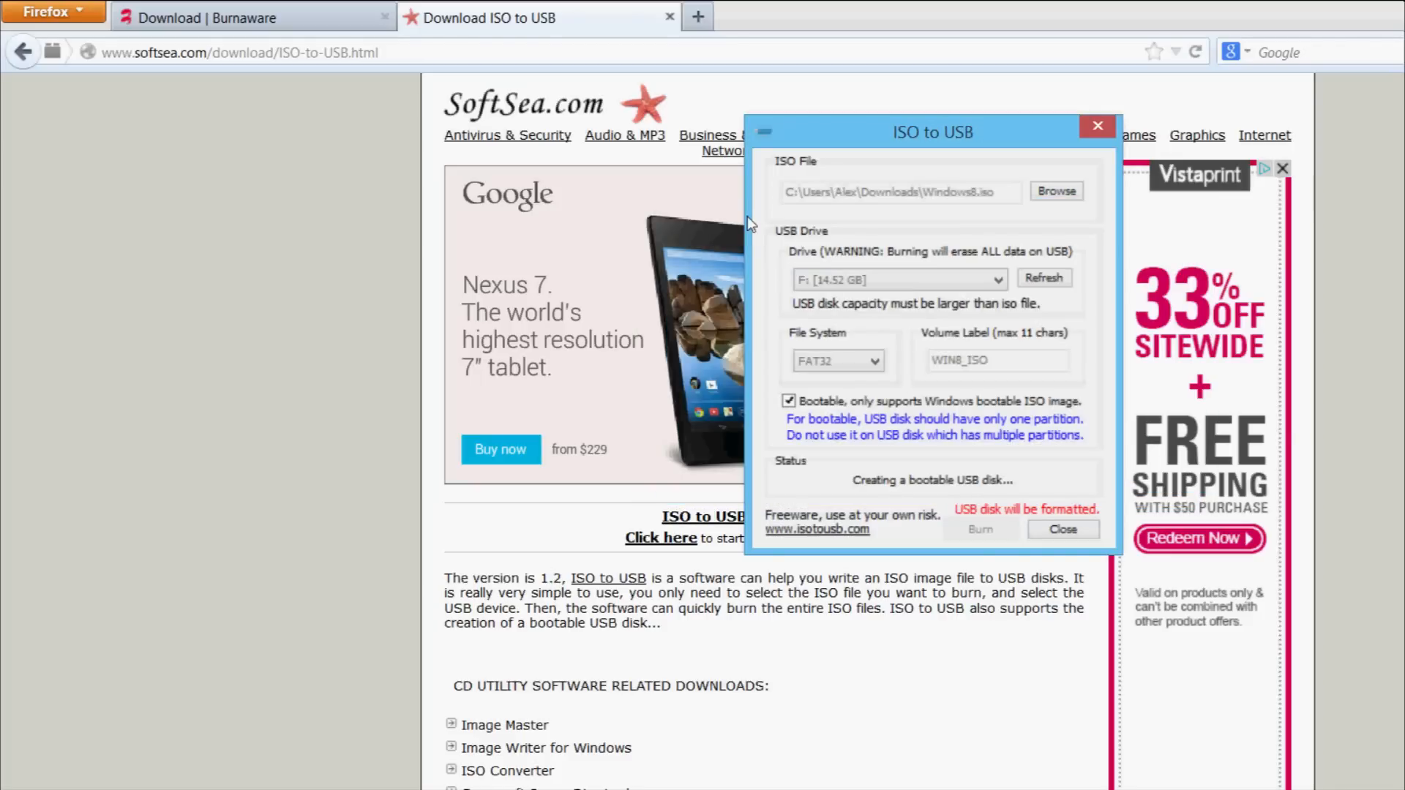